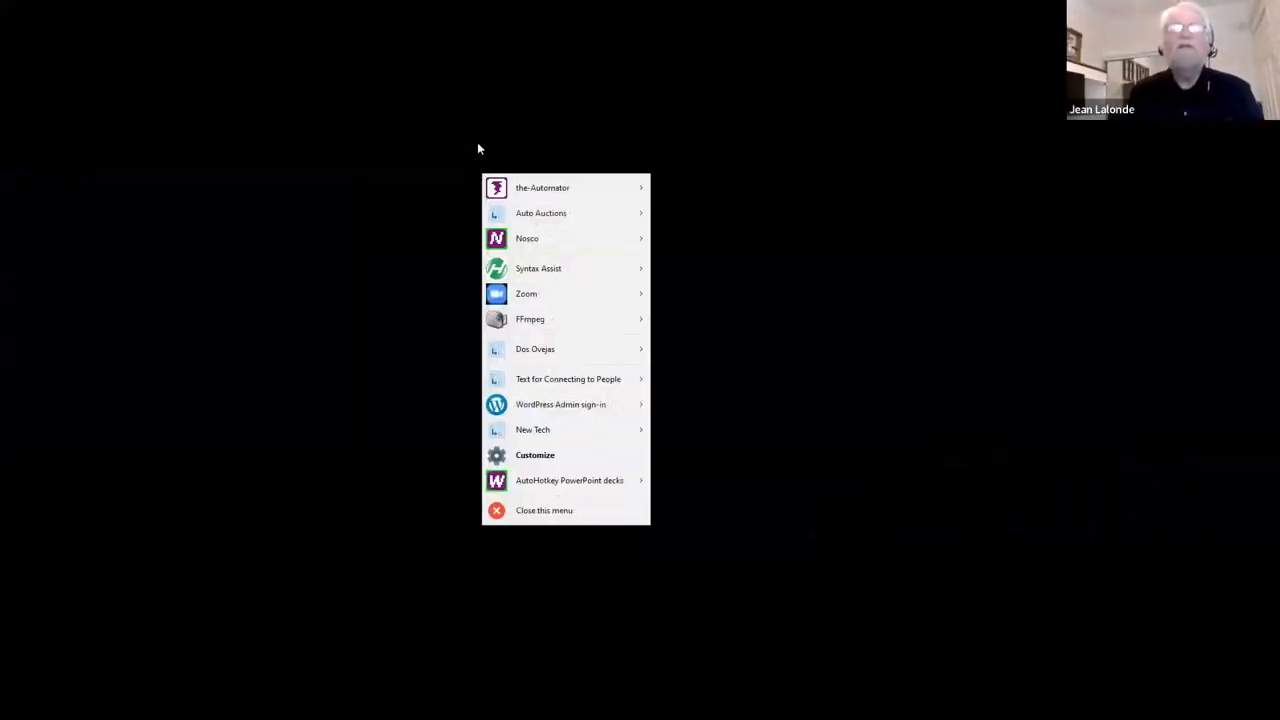
mouse_move(575, 460)
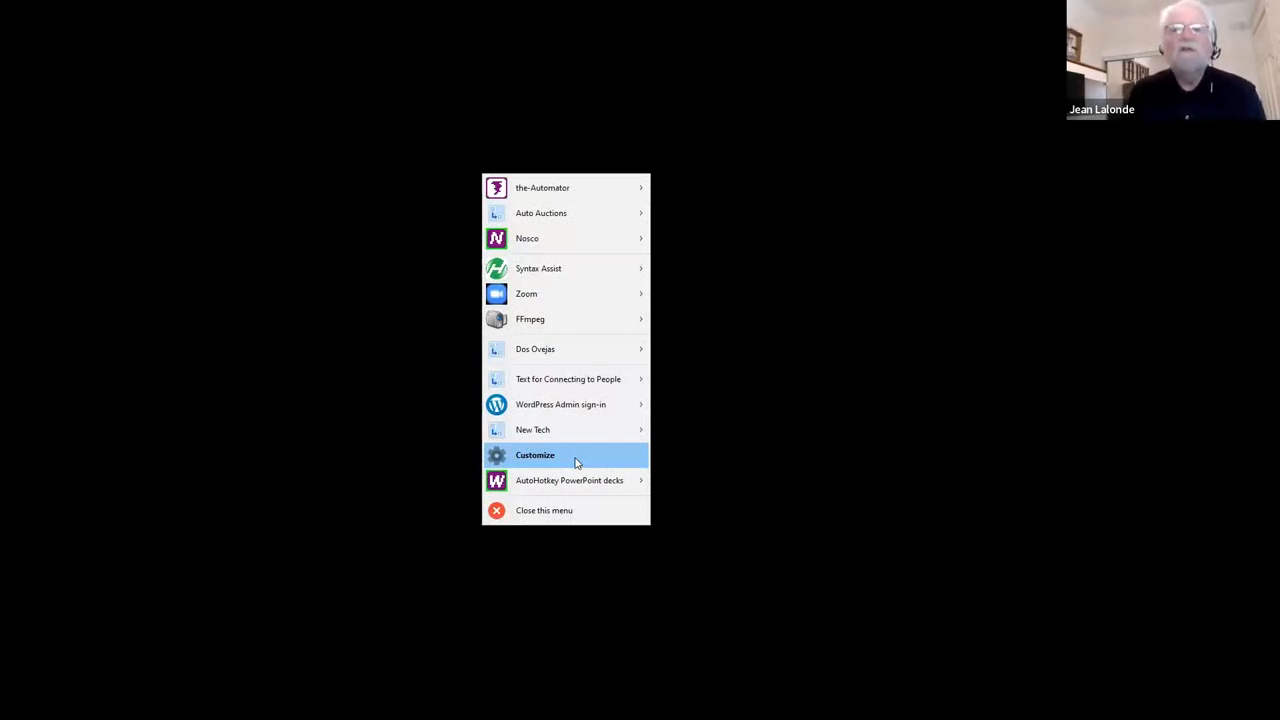
Open Customize from the QAP popup menu to edit the main menu's favorites.
click(535, 455)
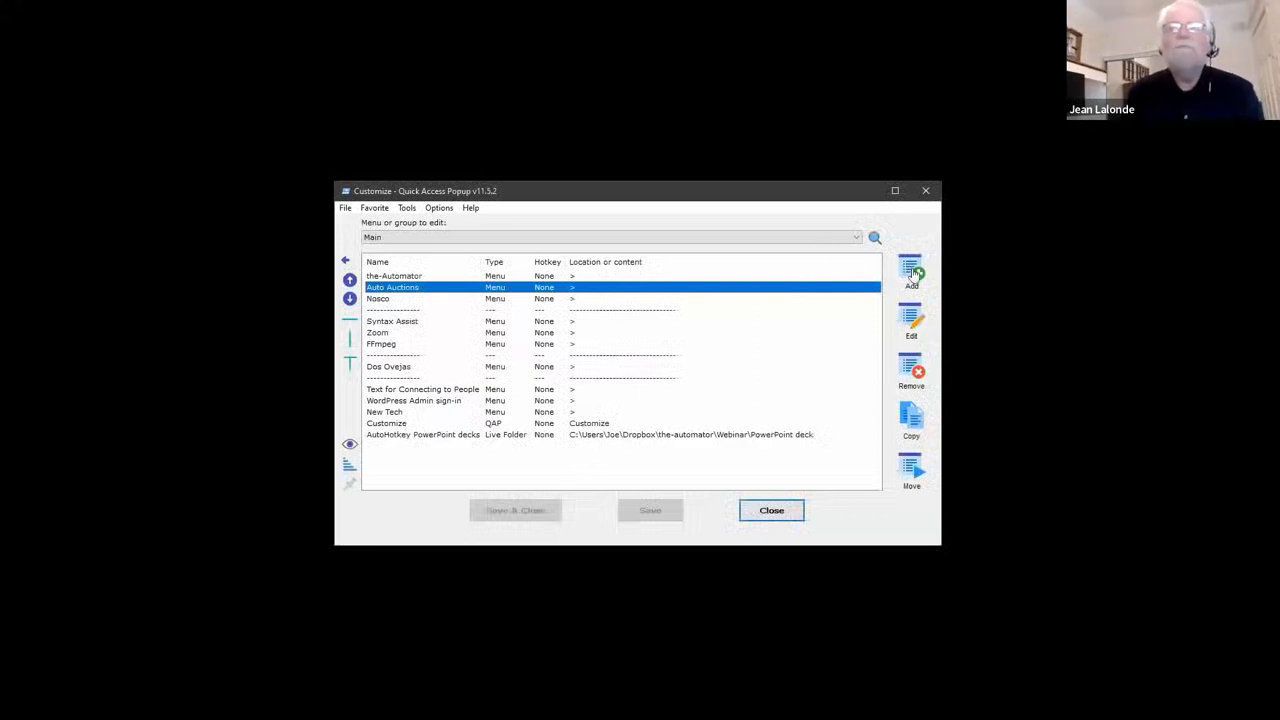
Add a Hardware > Portable Devices special-folder favorite to the main menu and save.
click(910, 270)
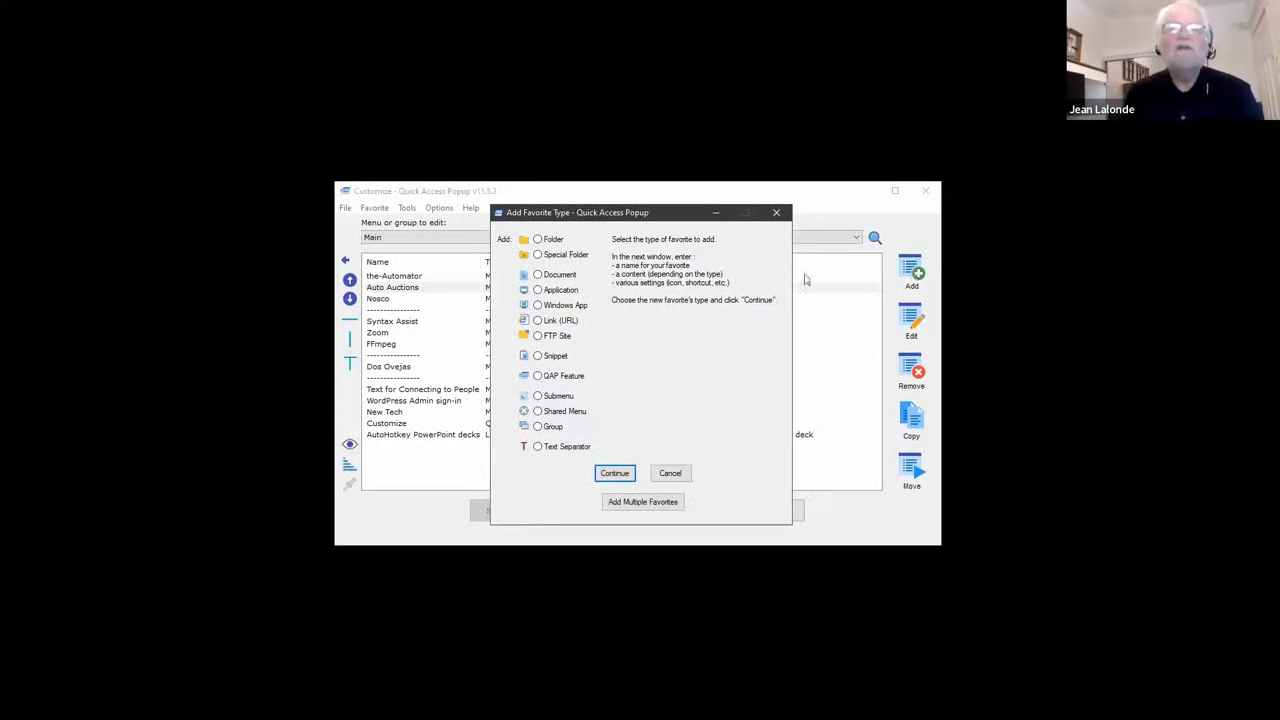
click(535, 254)
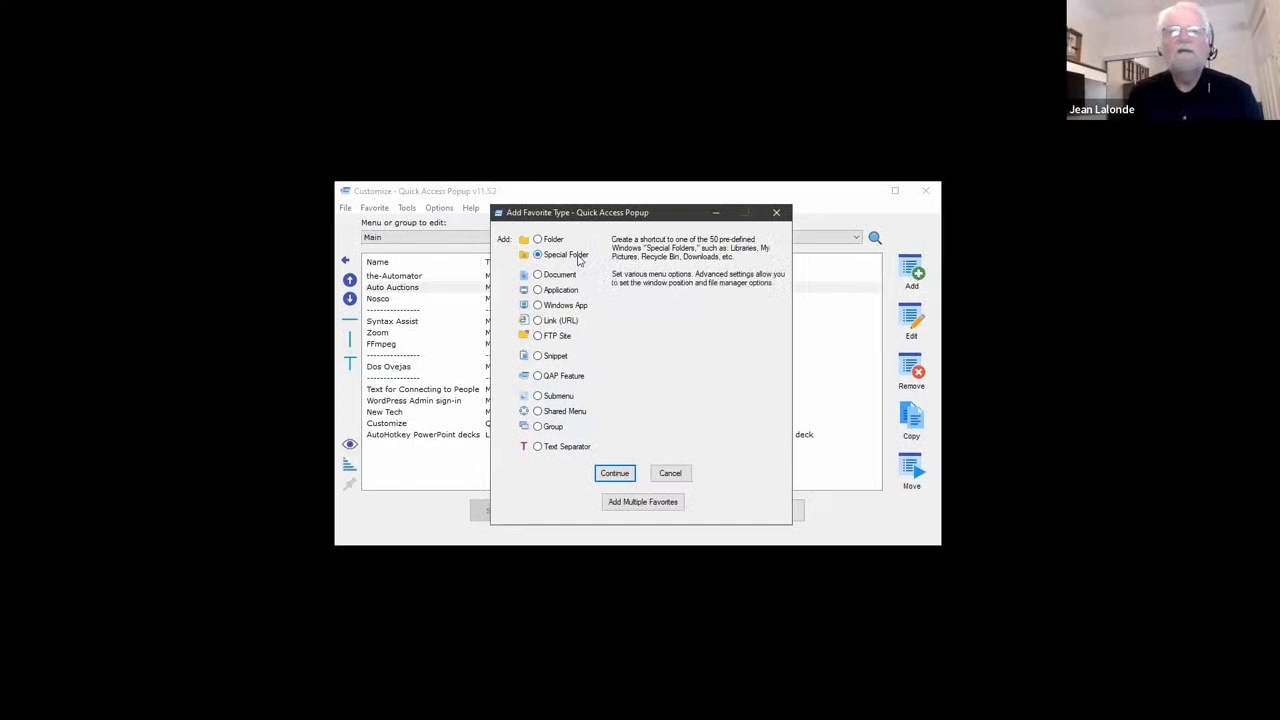
click(669, 473)
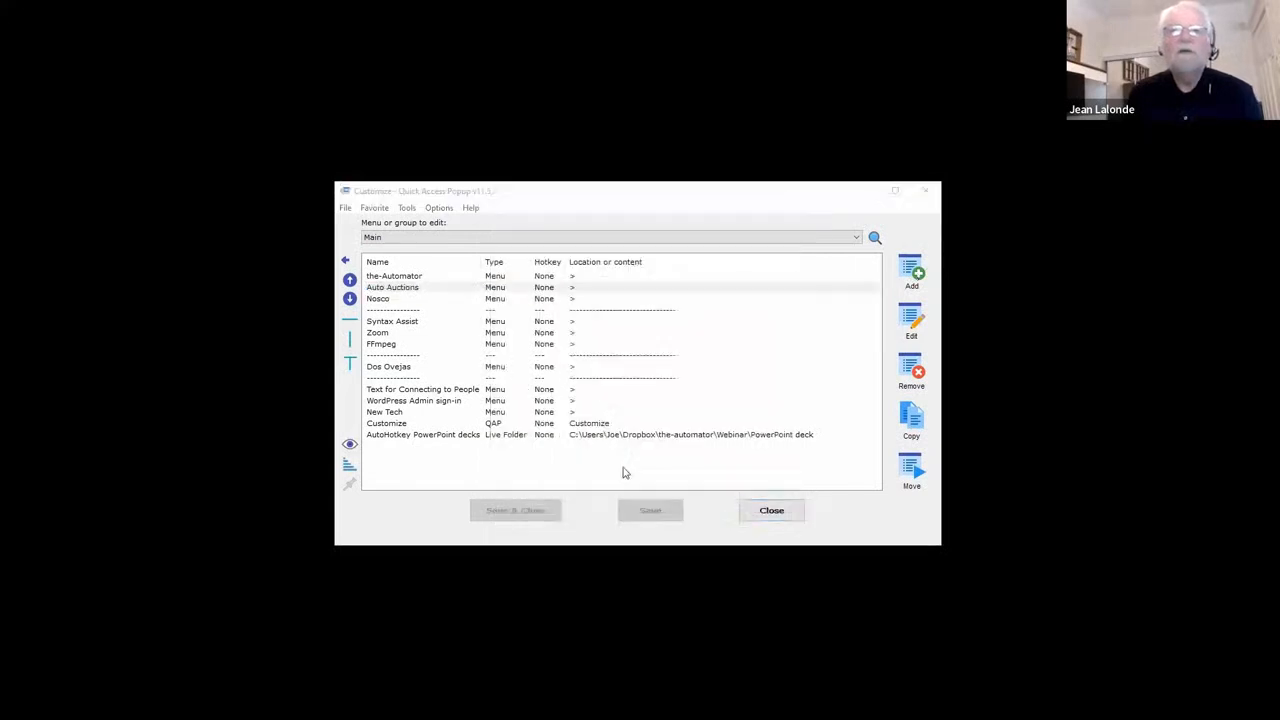
click(911, 270)
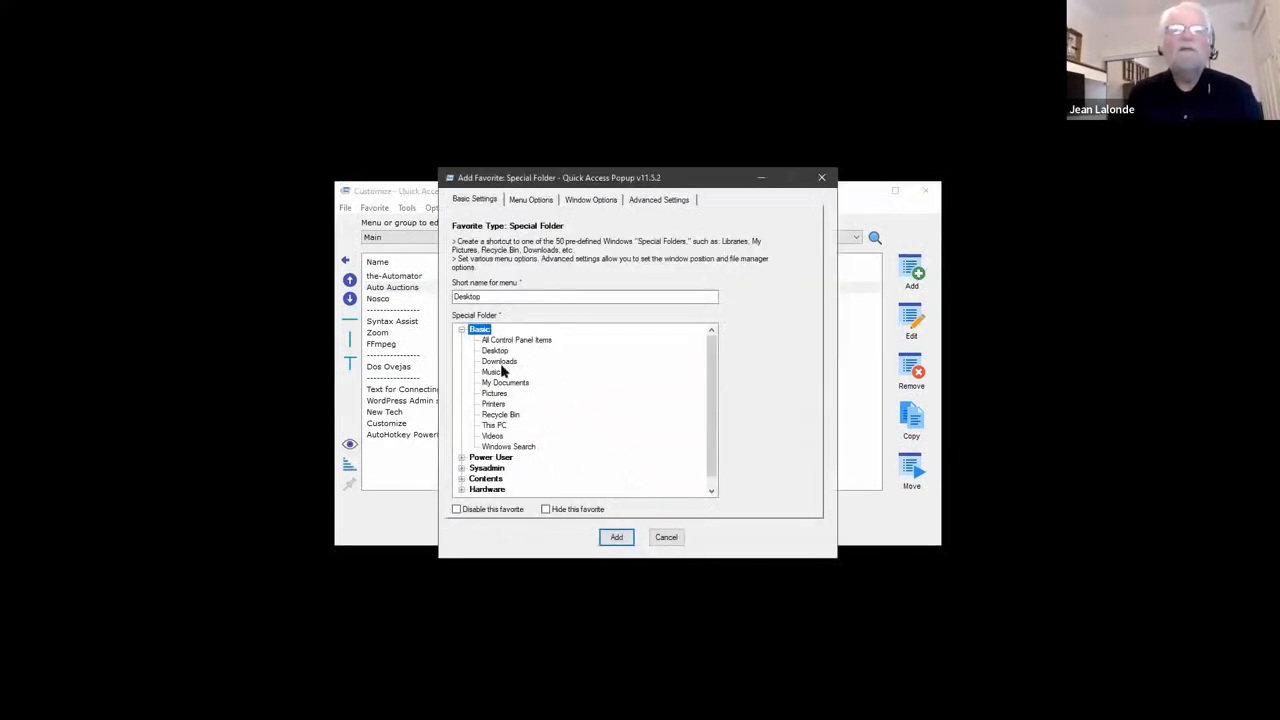
mouse_move(545, 356)
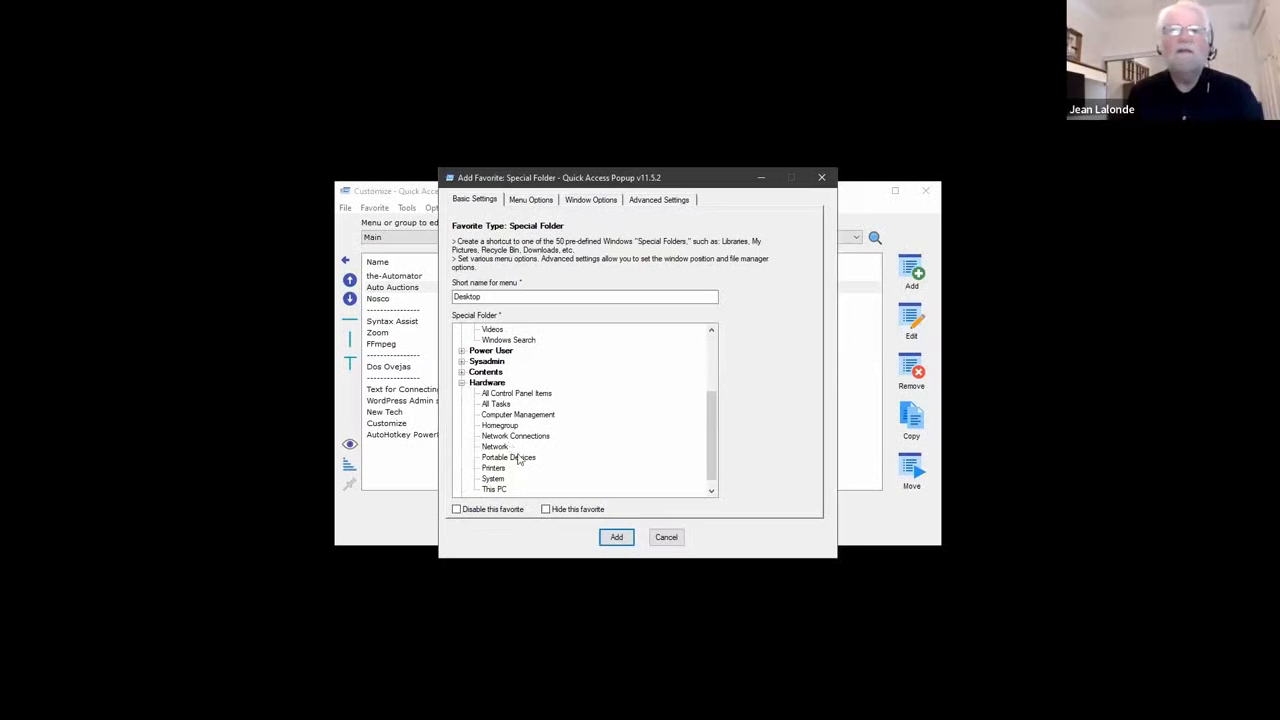
click(509, 457)
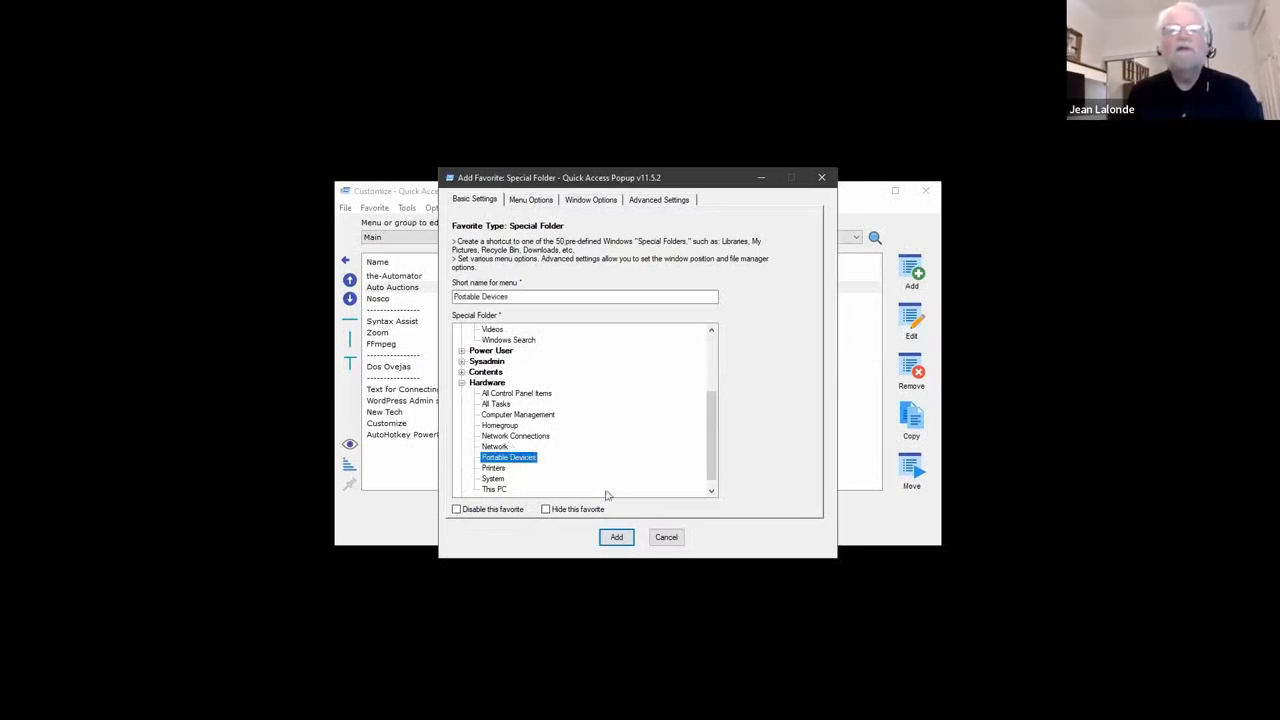
click(616, 537)
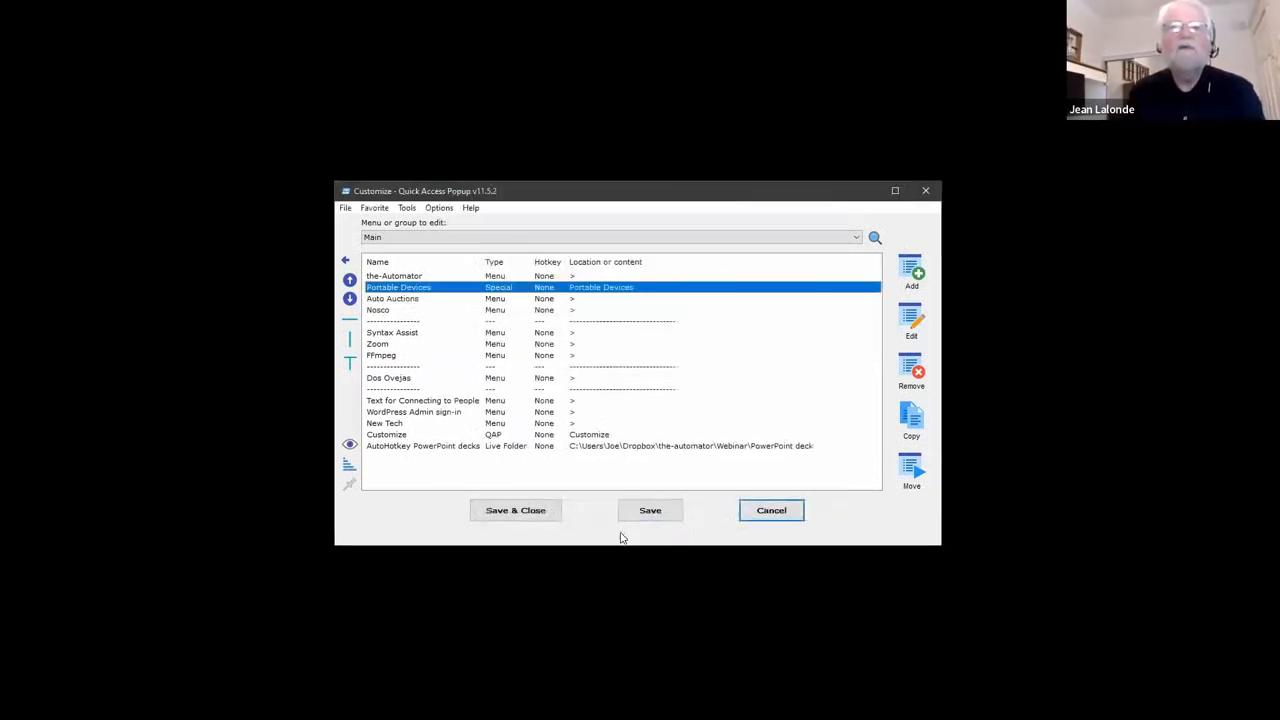
mouse_move(650, 518)
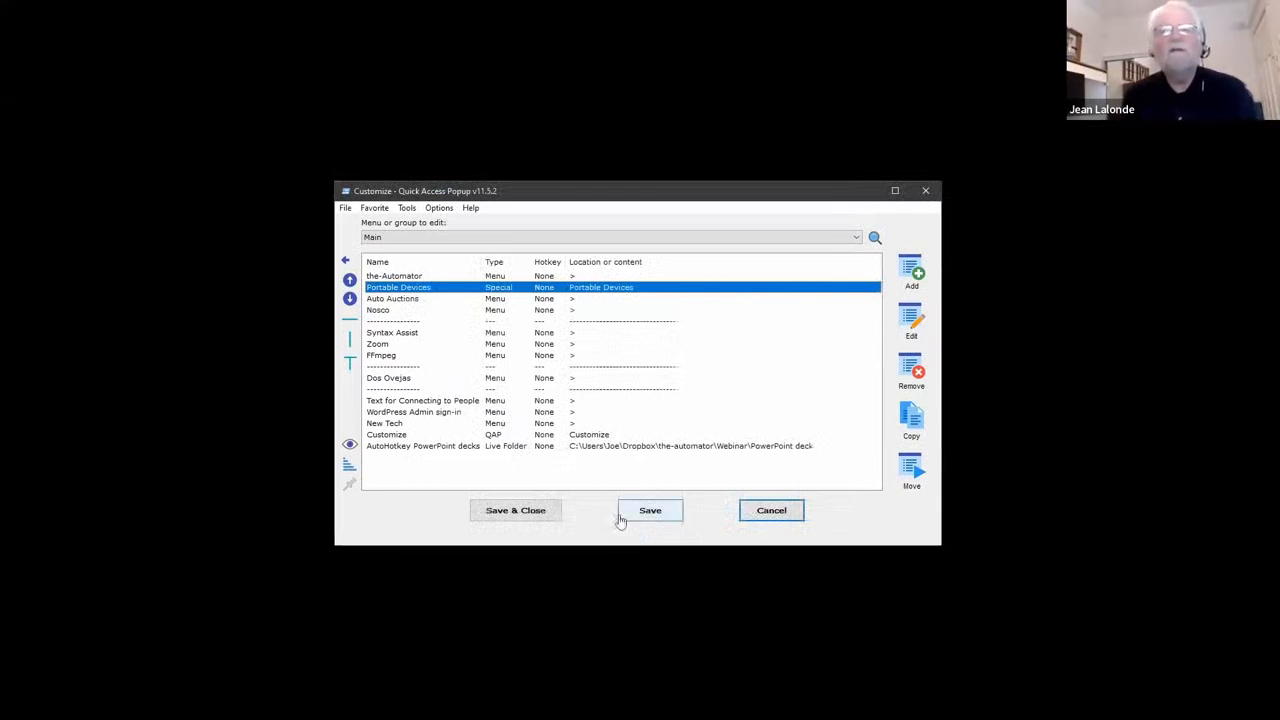
click(650, 510)
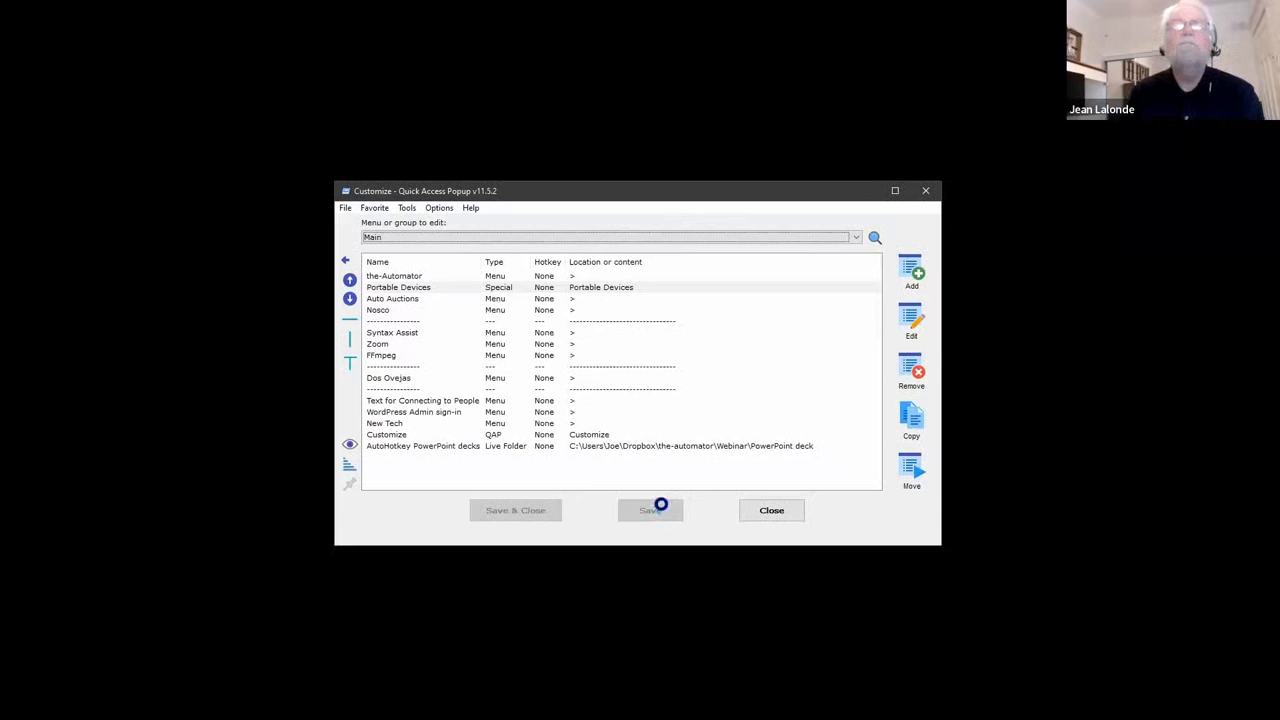
Launch the Portable Devices entry from the QAP menu to open its Explorer window.
click(394, 275)
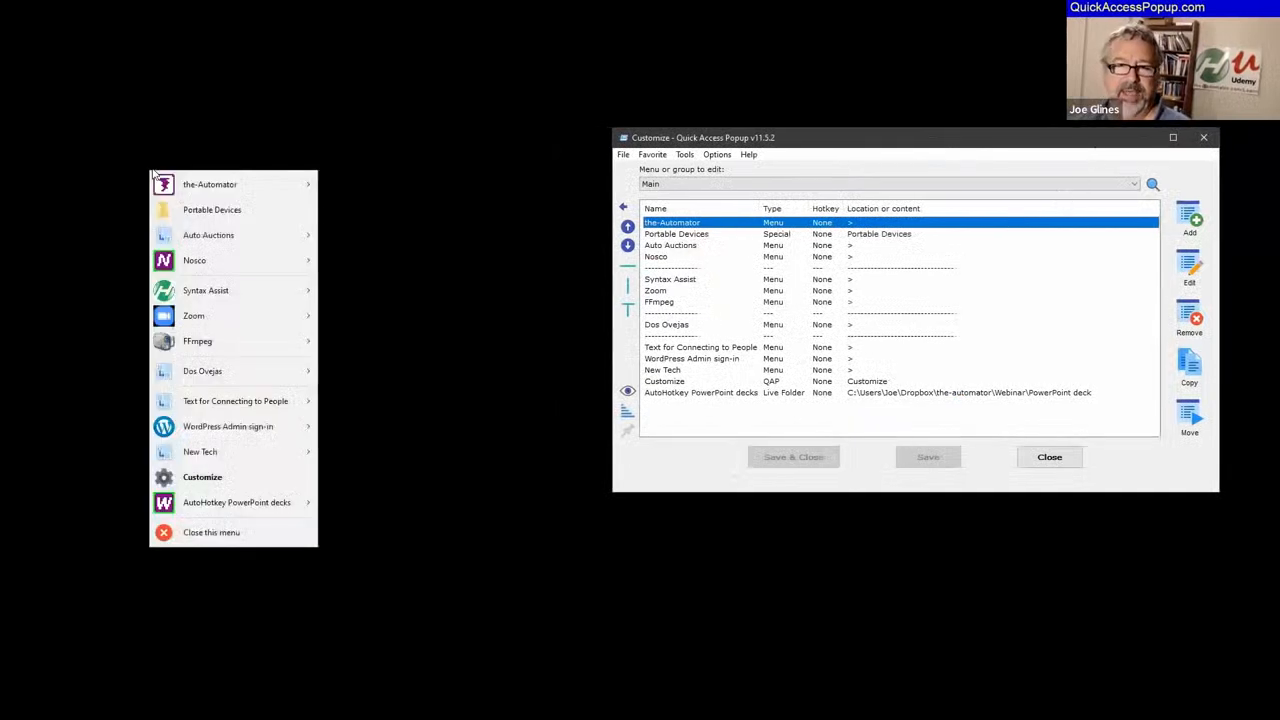
mouse_move(211, 209)
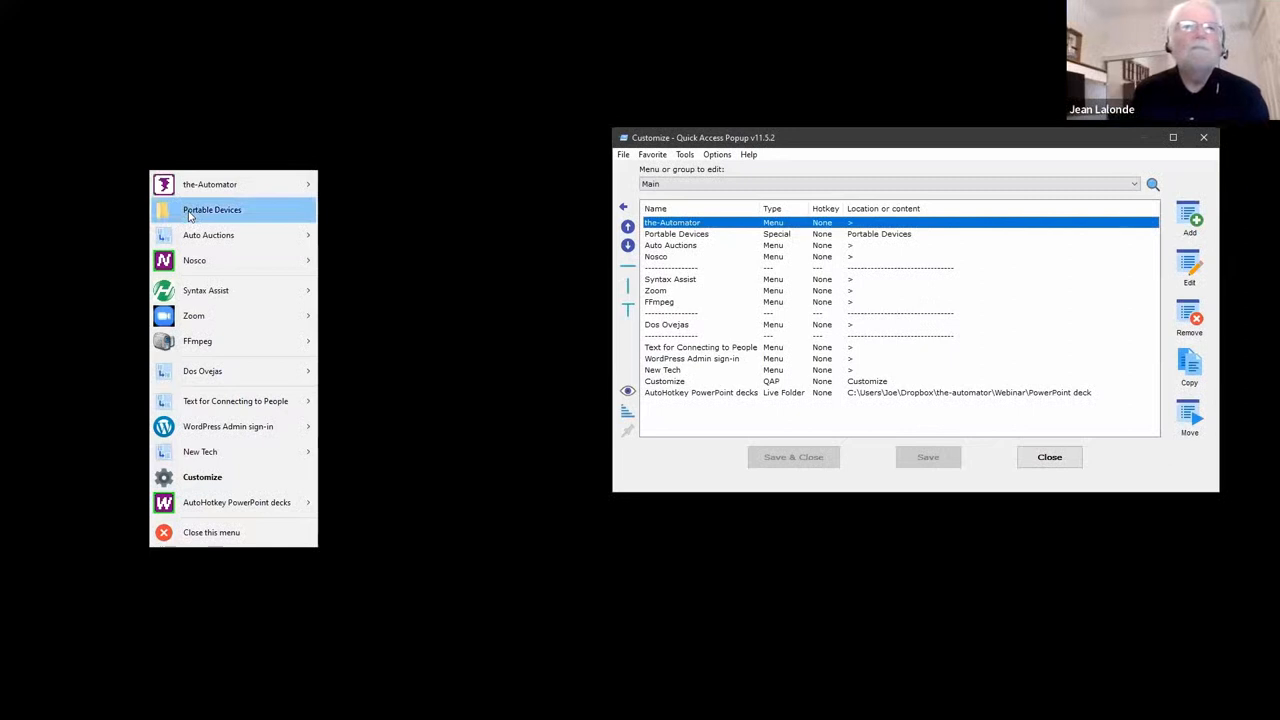
click(212, 209)
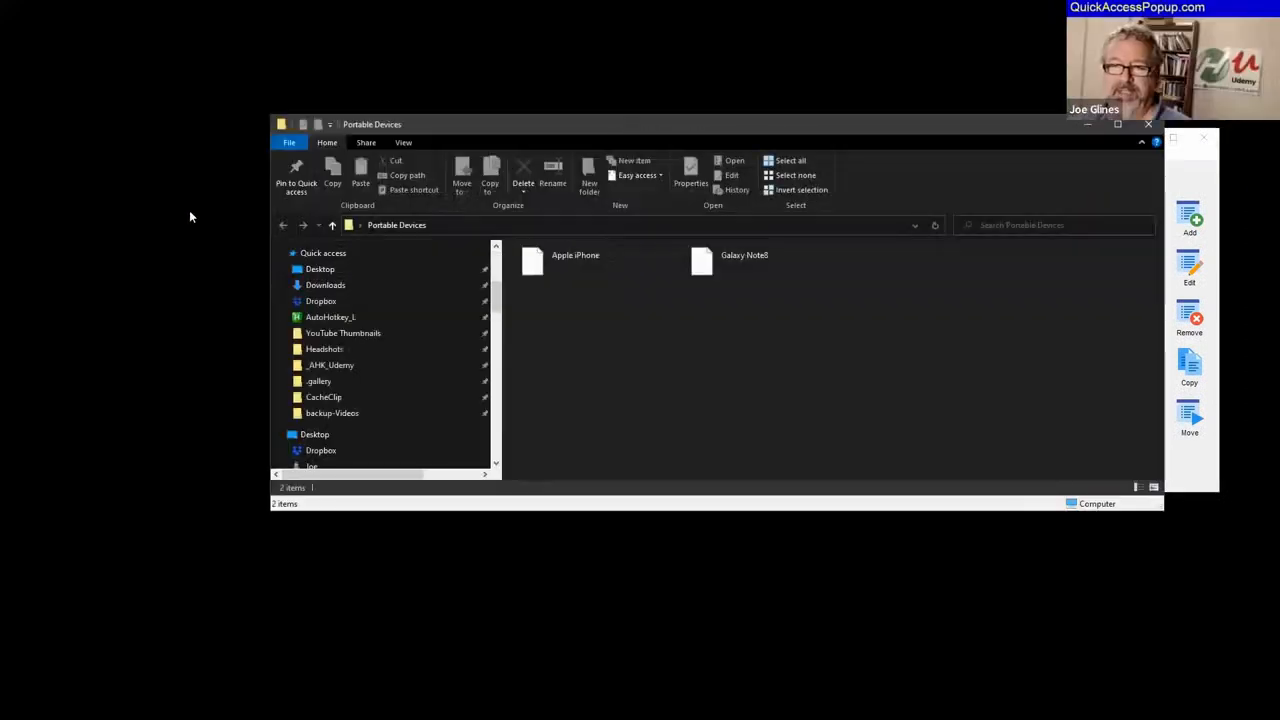
Open Apple iPhone's Internal Storage, then browse to Camera Uploads on drive B.
scroll(down, 3)
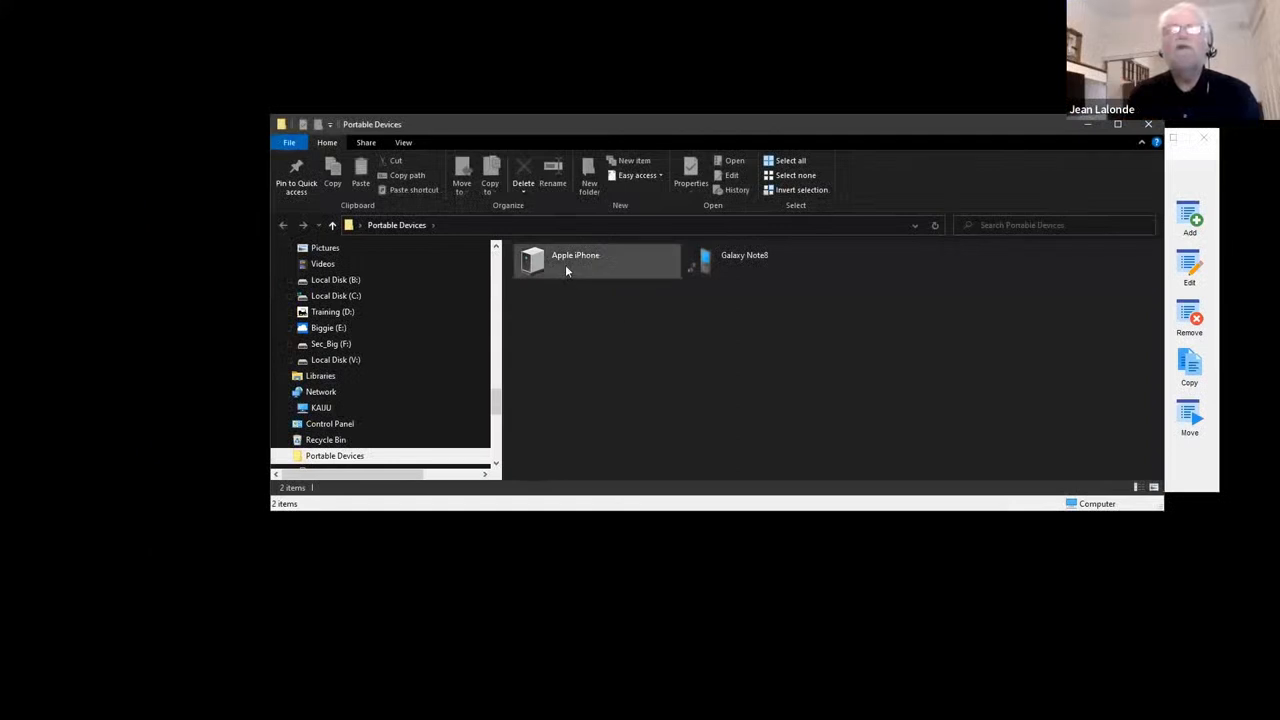
double_click(741, 255)
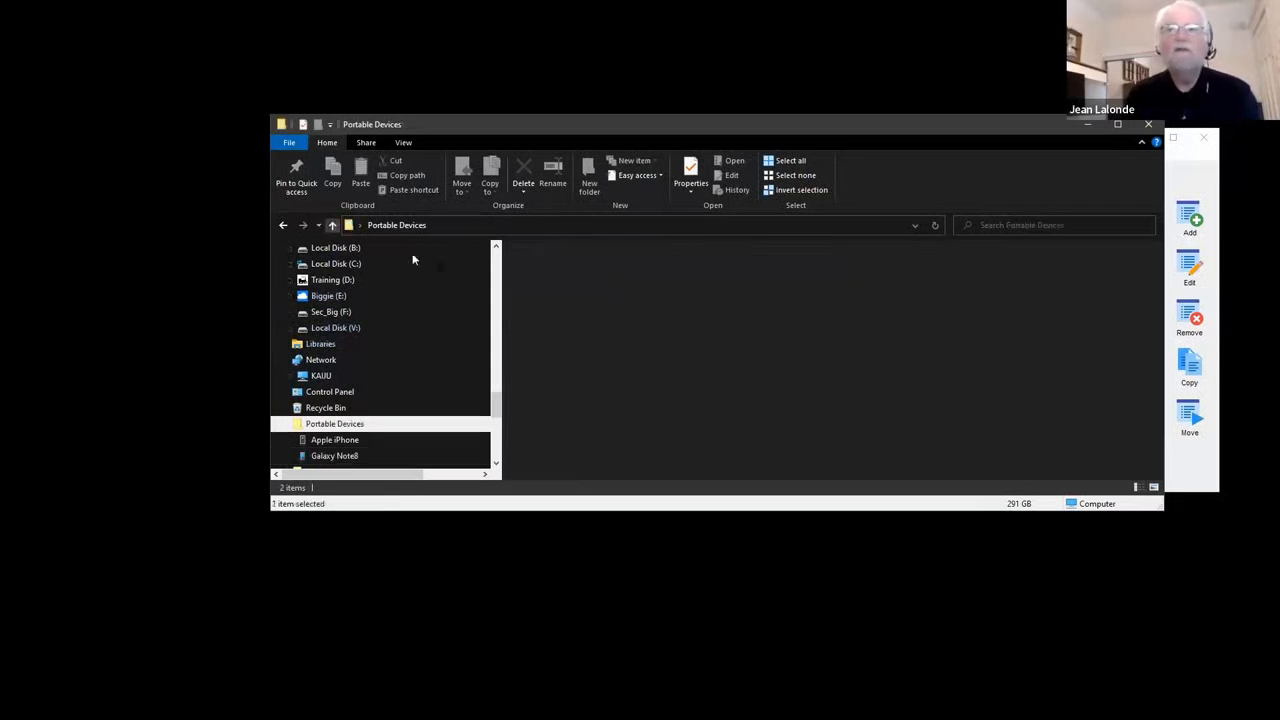
double_click(334, 439)
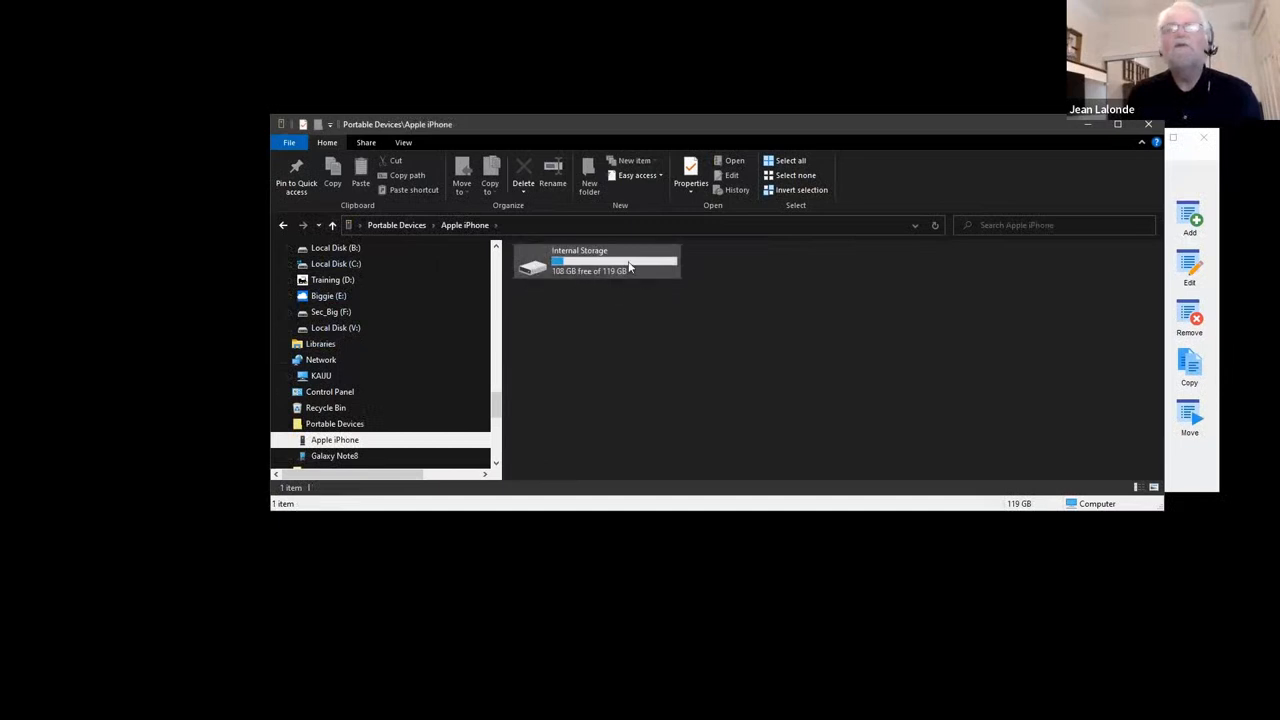
mouse_move(630, 267)
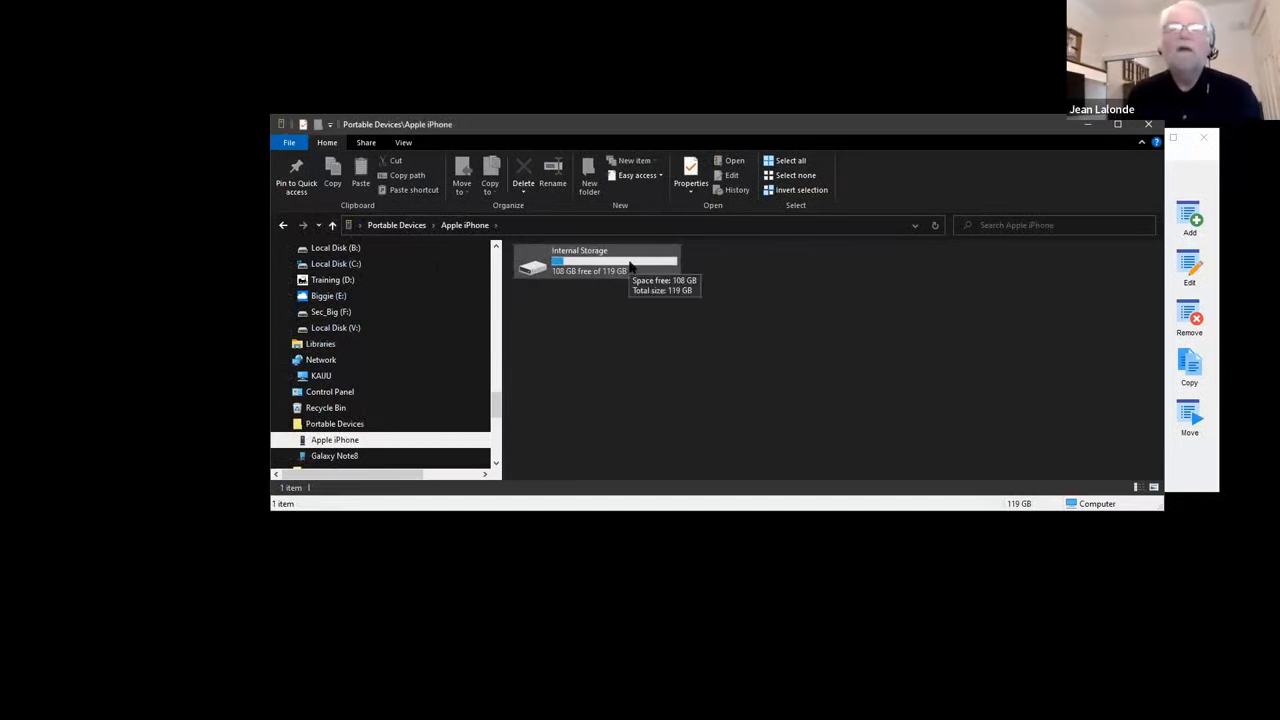
mouse_move(1100, 162)
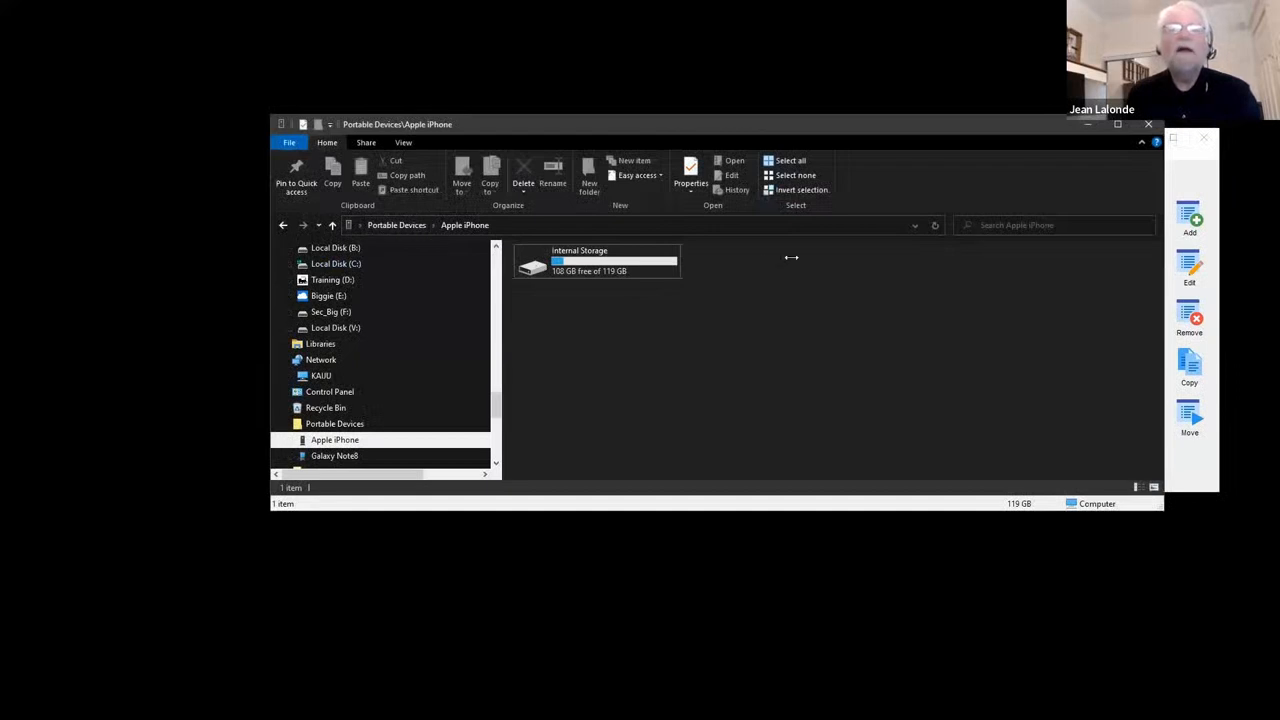
mouse_move(729, 269)
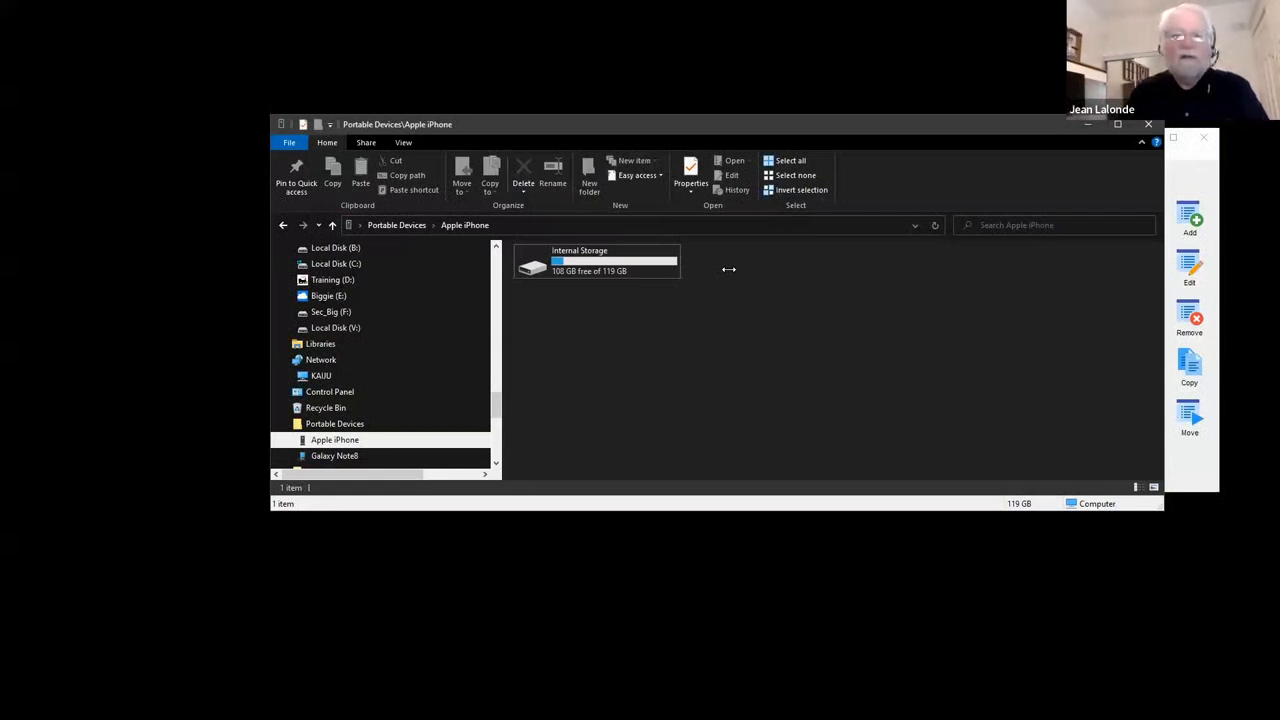
mouse_move(728, 274)
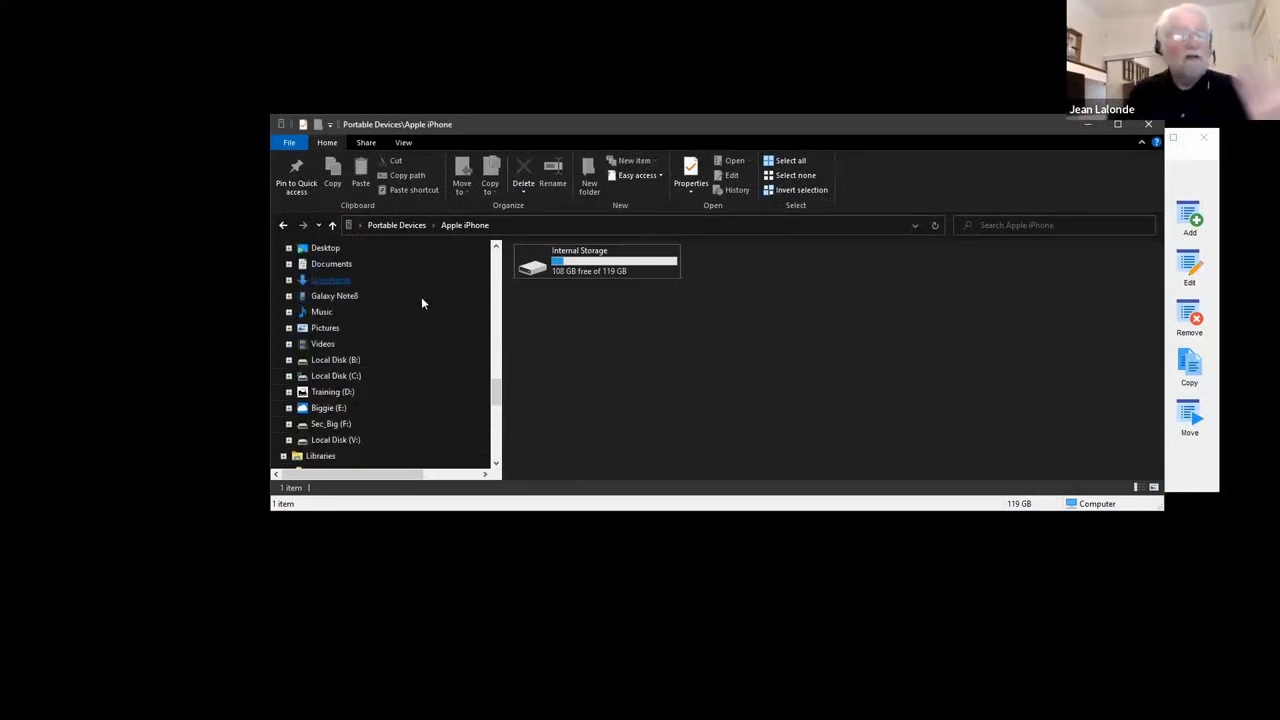
click(335, 359)
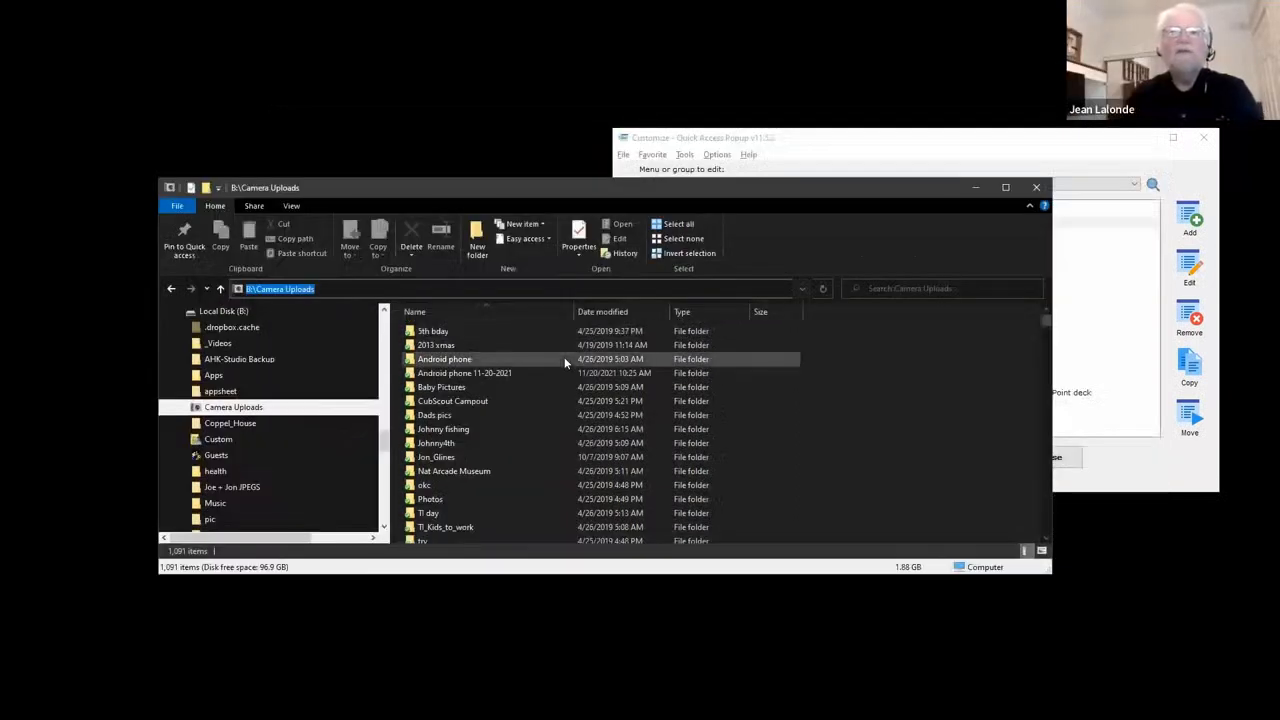
mouse_move(735, 362)
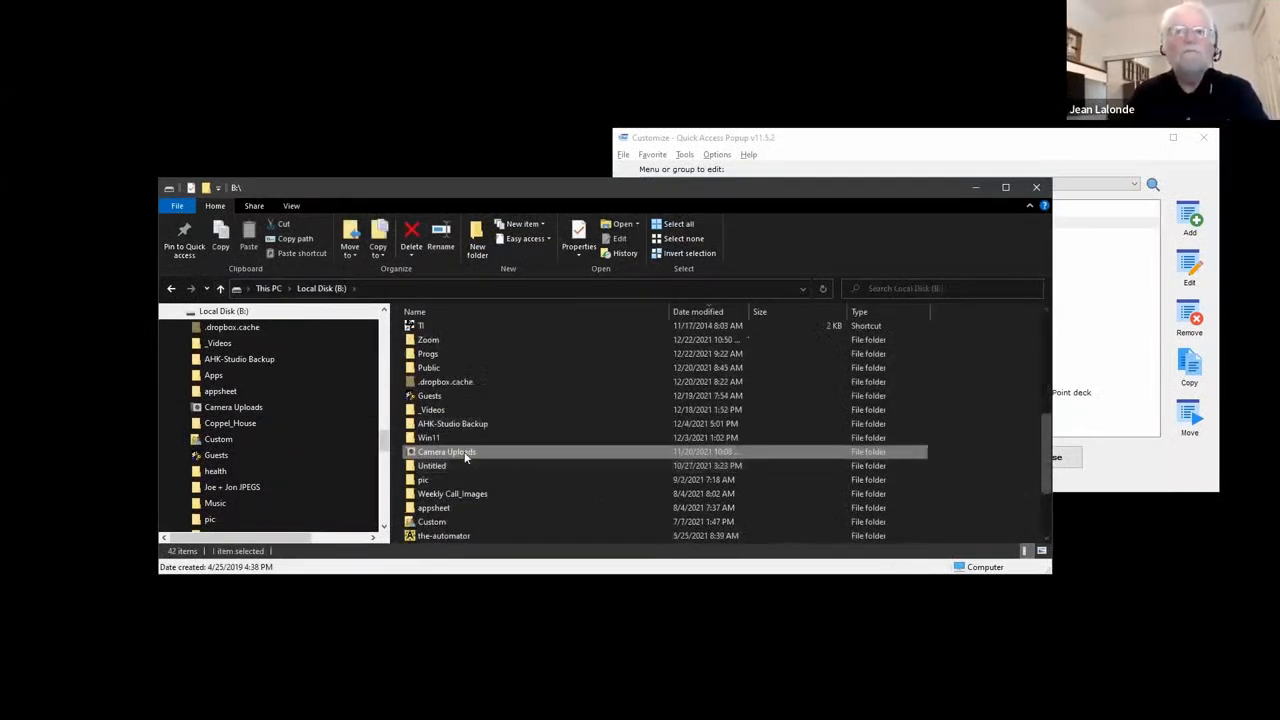
Add B:\Camera Uploads as a QAP favorite via its right-click menu.
right_click(445, 452)
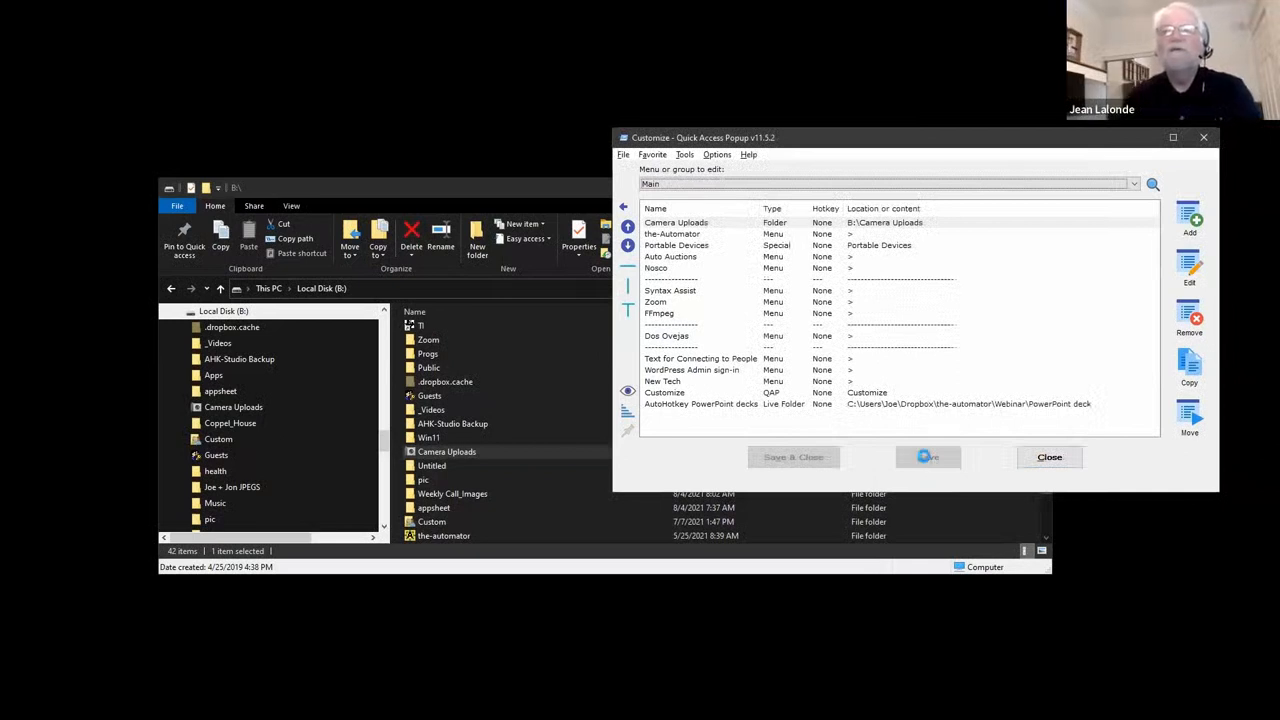
Save the Camera Uploads favorite, then add a group named 'Mobile stuff'.
click(676, 222)
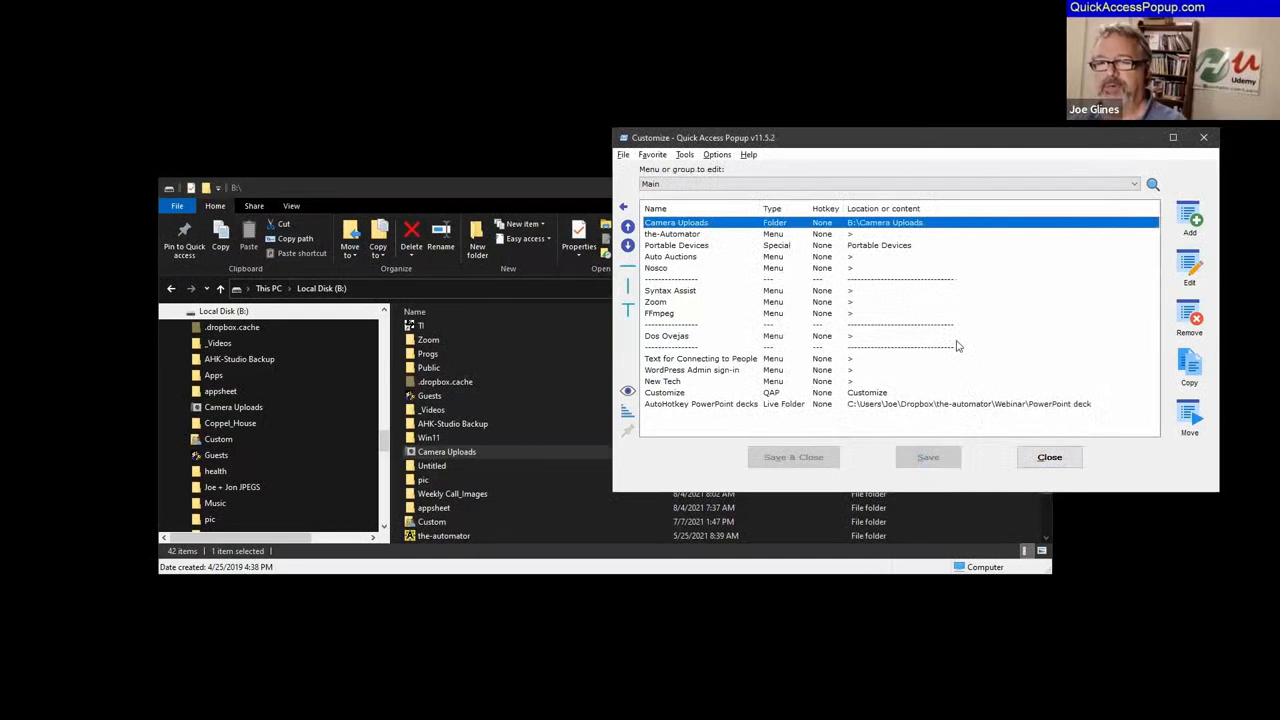
mouse_move(1187, 220)
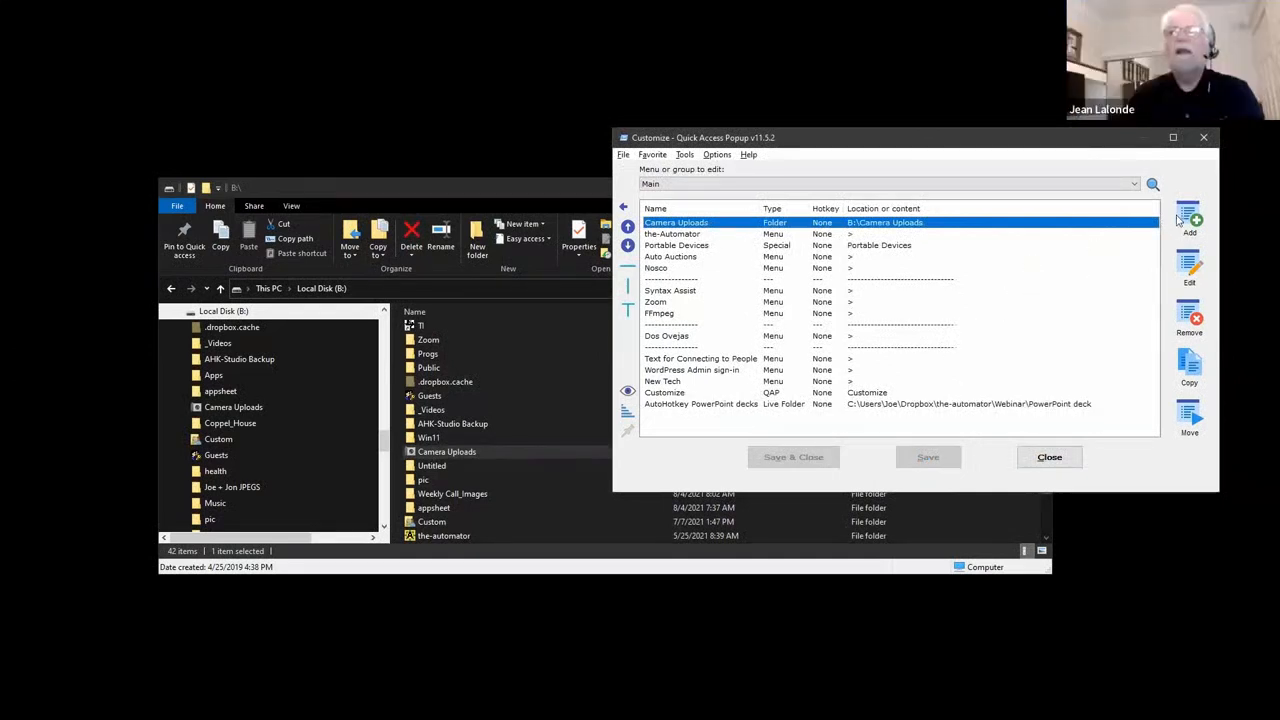
click(1189, 218)
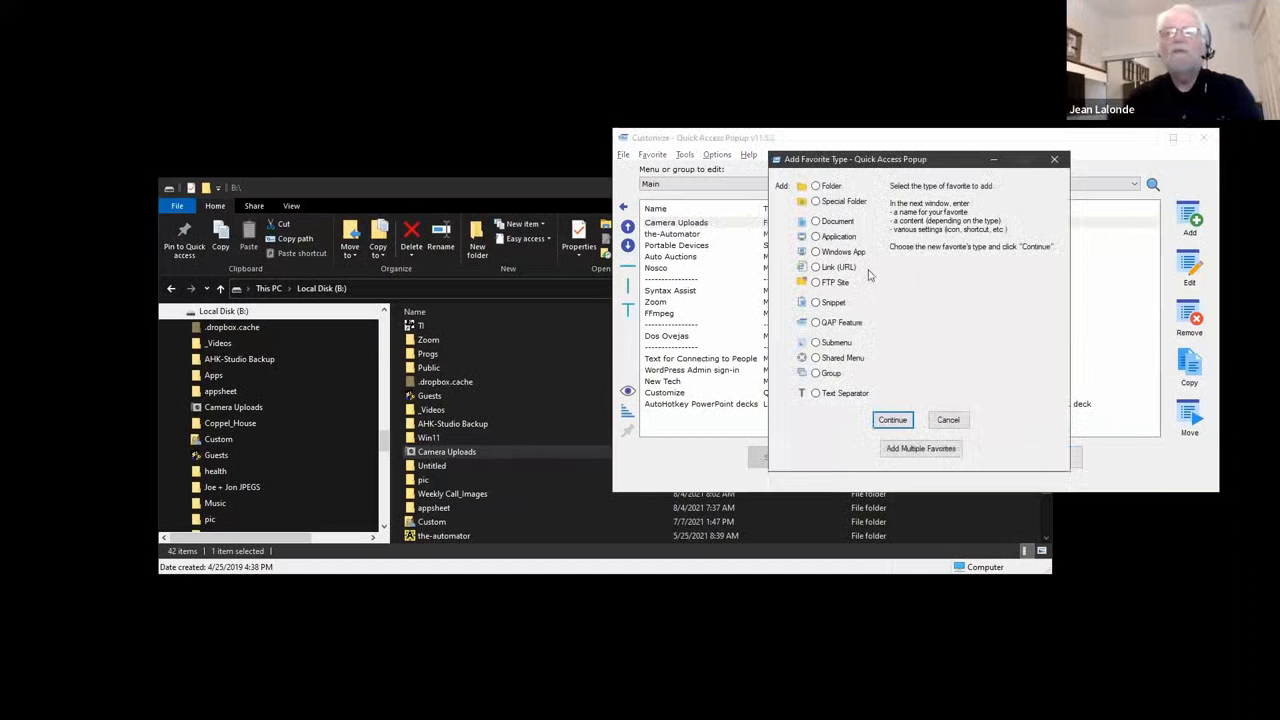
click(815, 372)
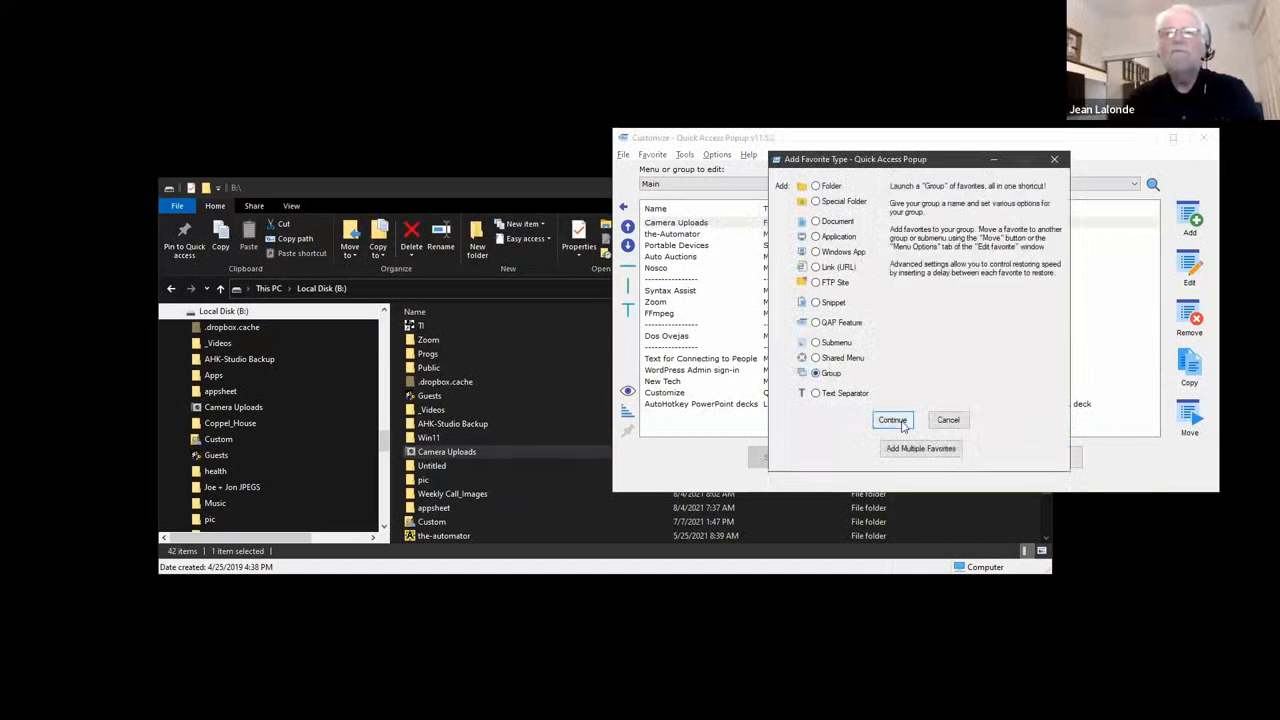
click(892, 420)
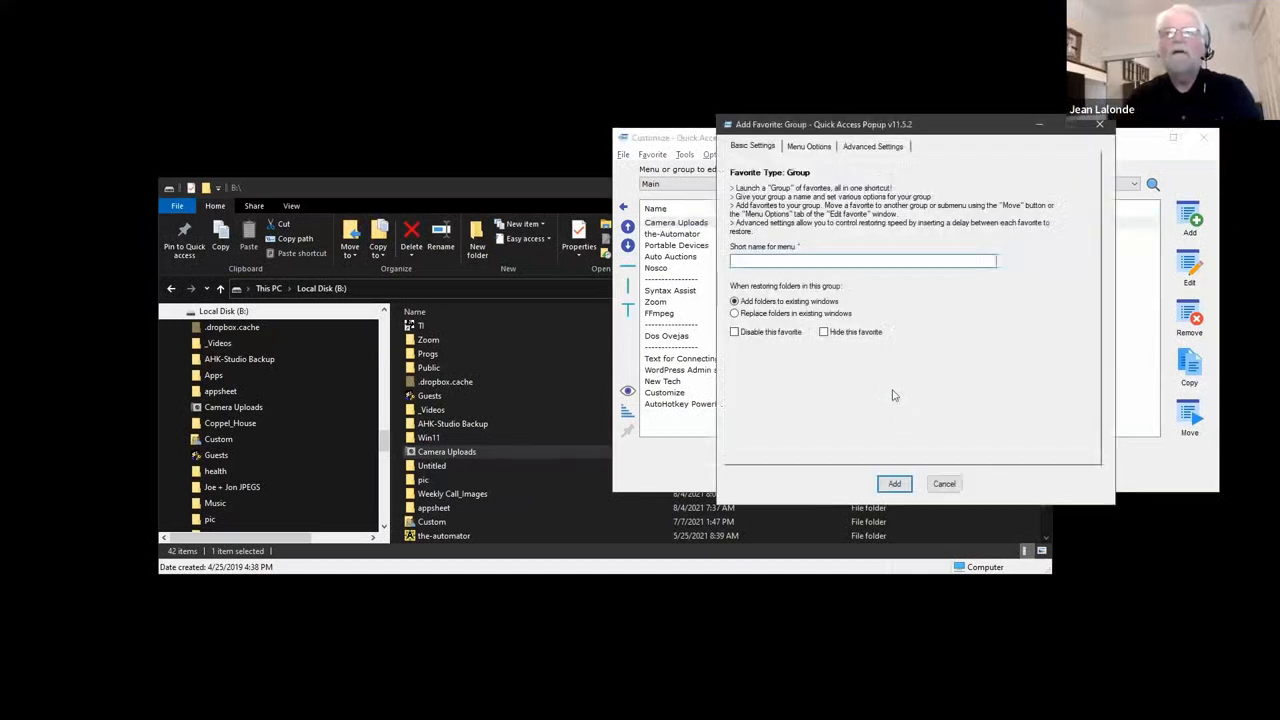
text(Mobile stuff)
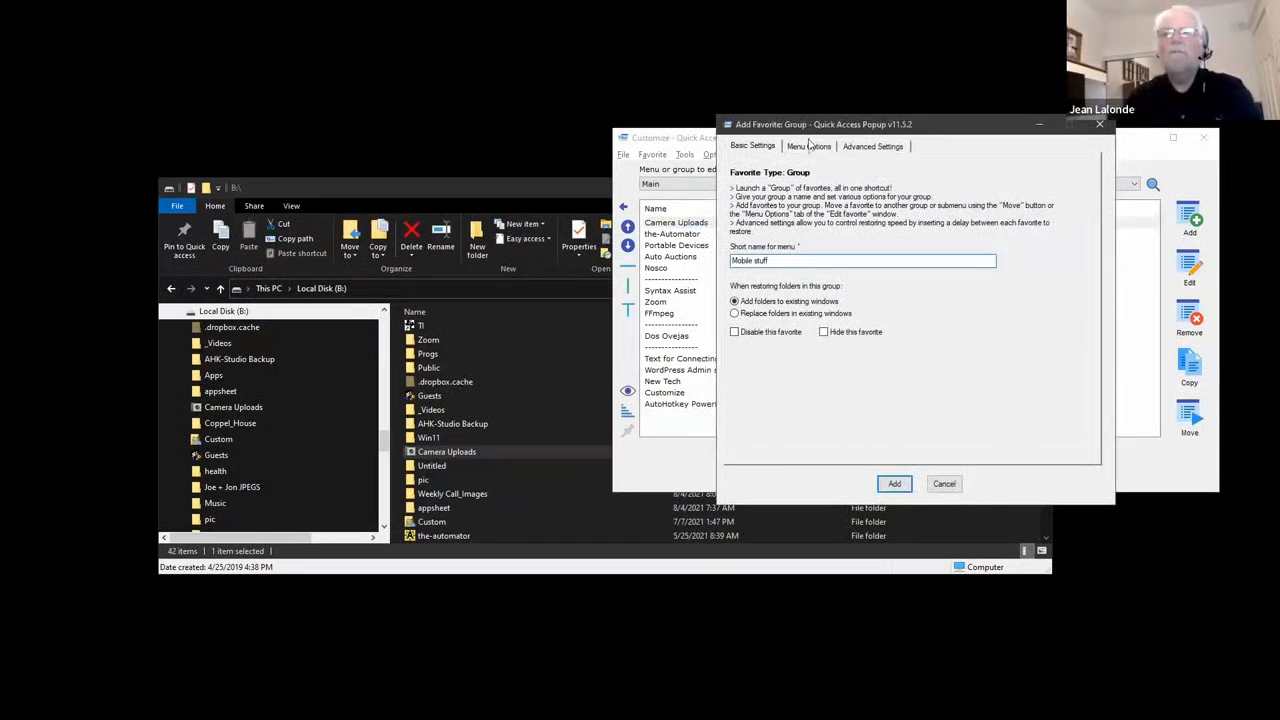
click(894, 483)
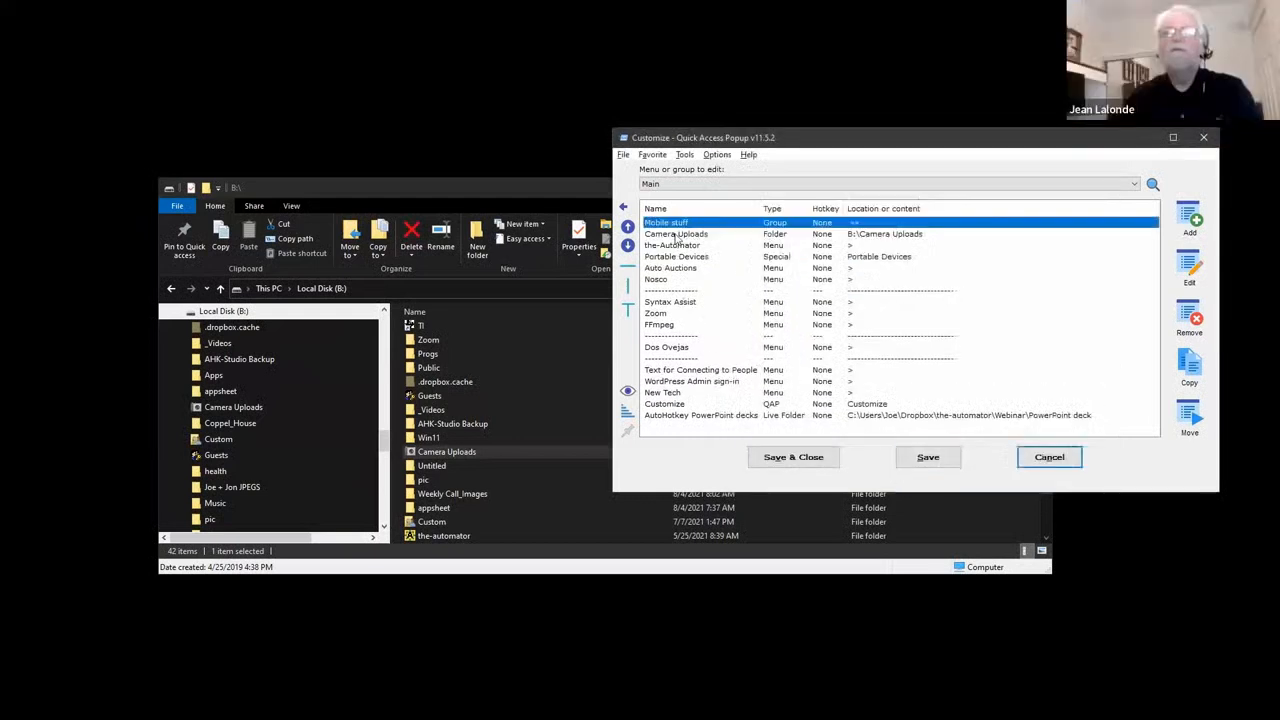
Move Camera Uploads and Portable Devices into Mobile stuff, then save and close.
click(676, 233)
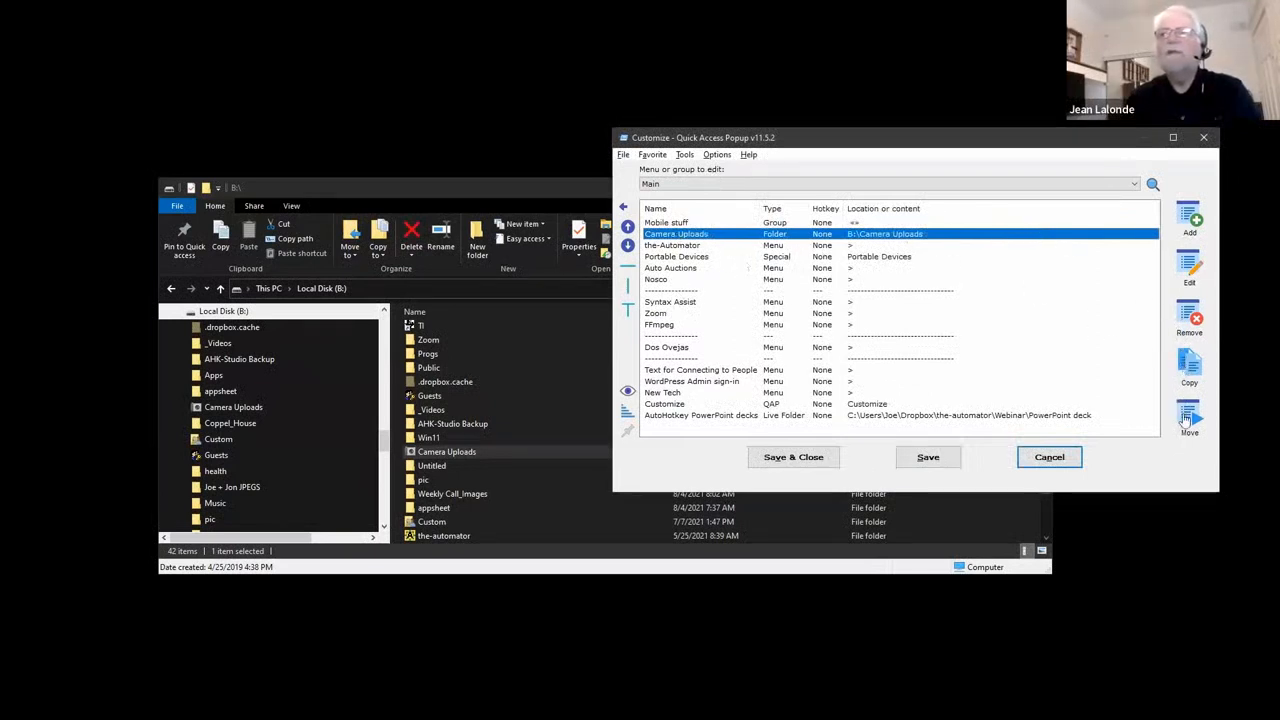
click(1188, 413)
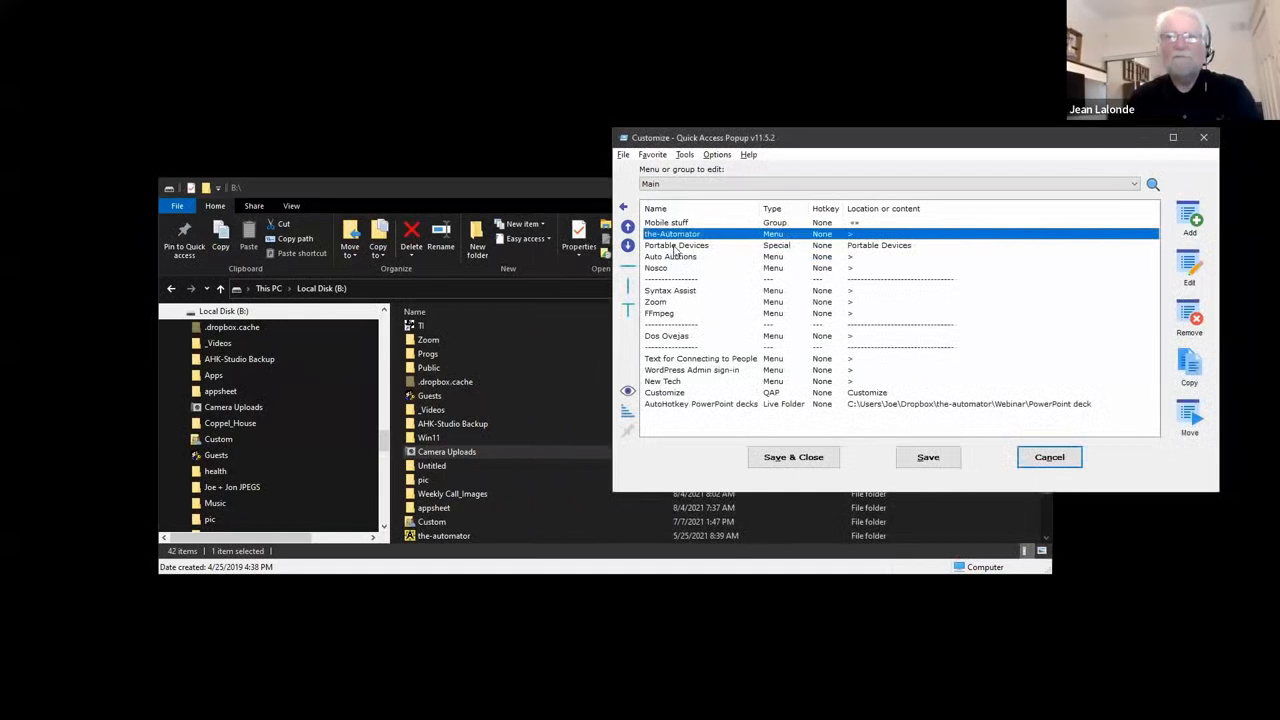
click(677, 245)
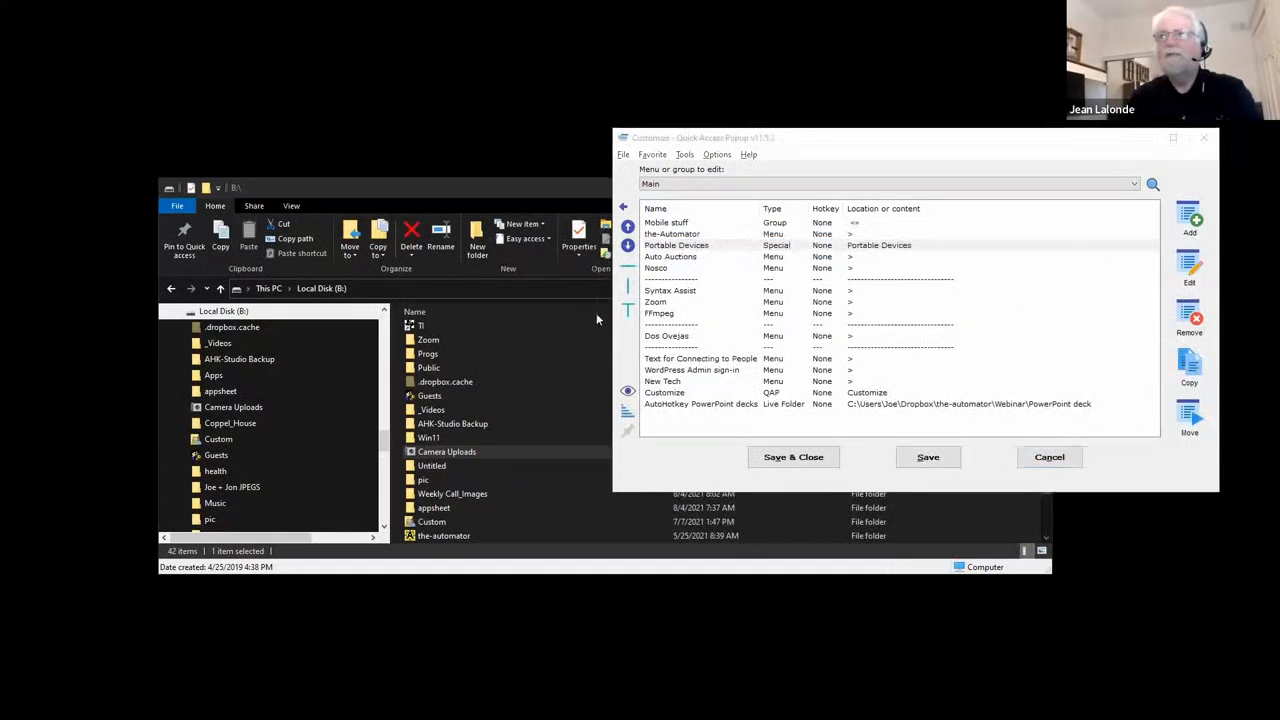
click(1190, 410)
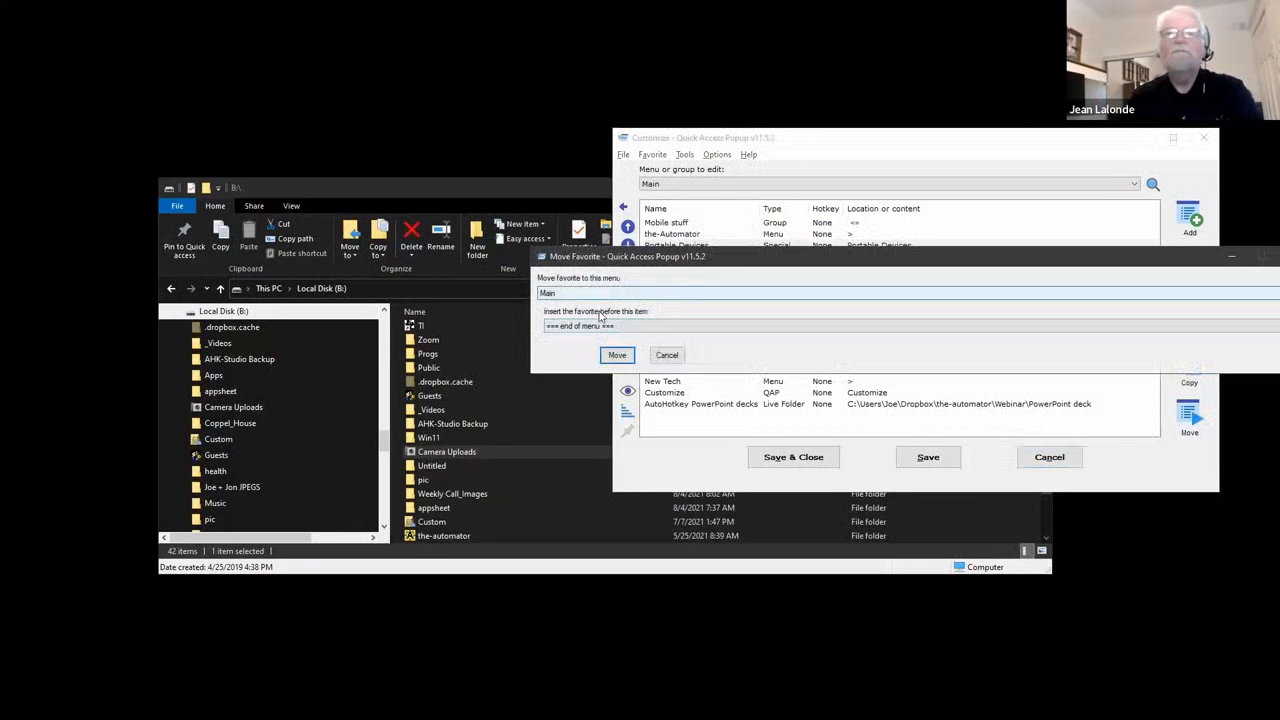
click(617, 355)
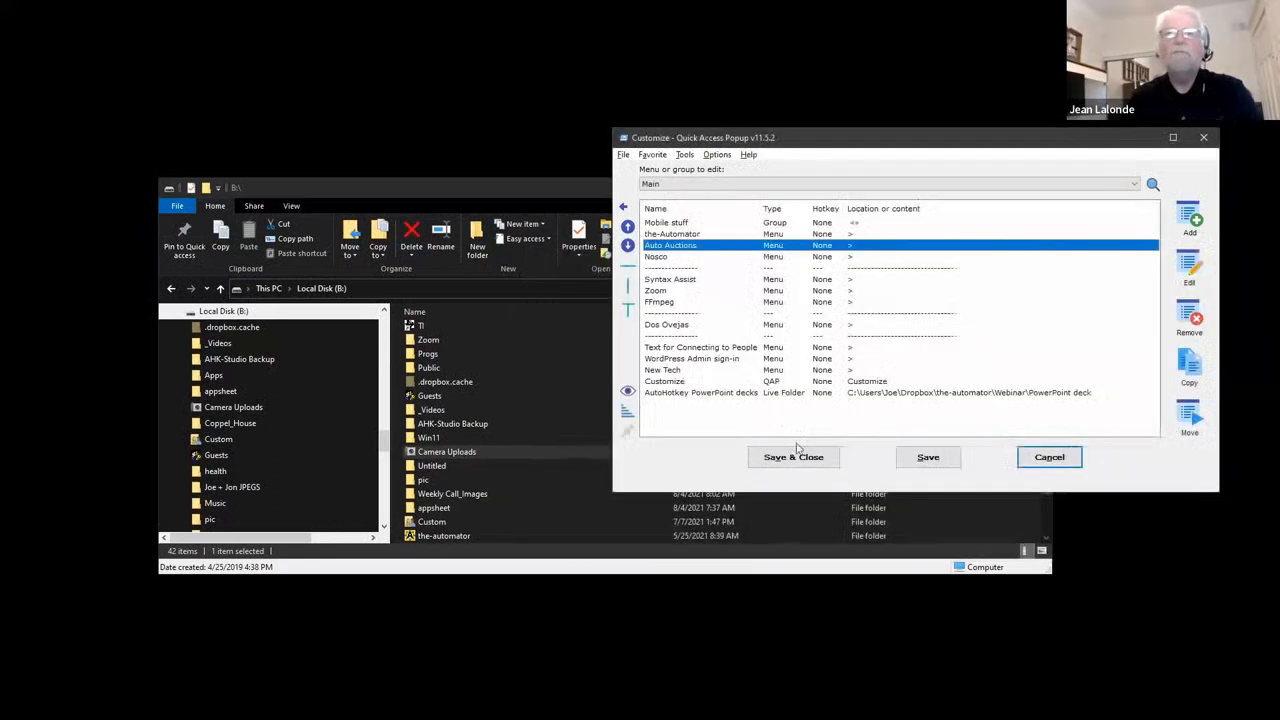
click(793, 457)
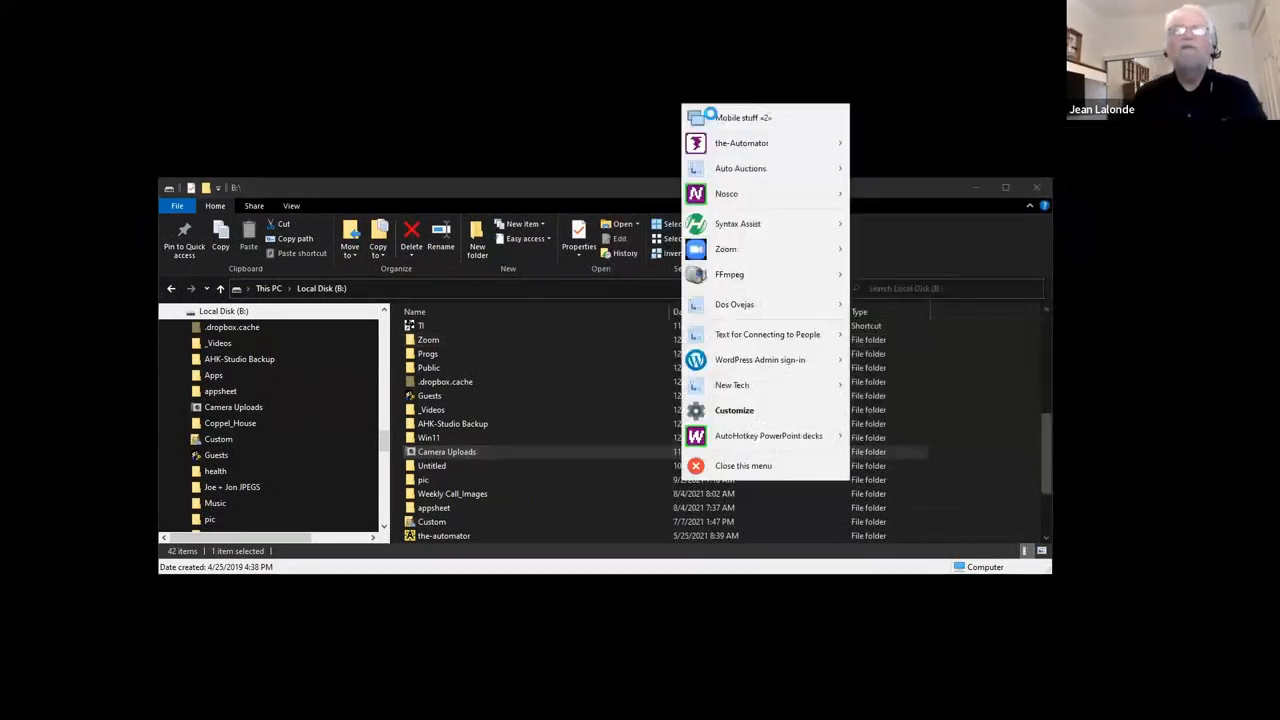
mouse_move(750, 117)
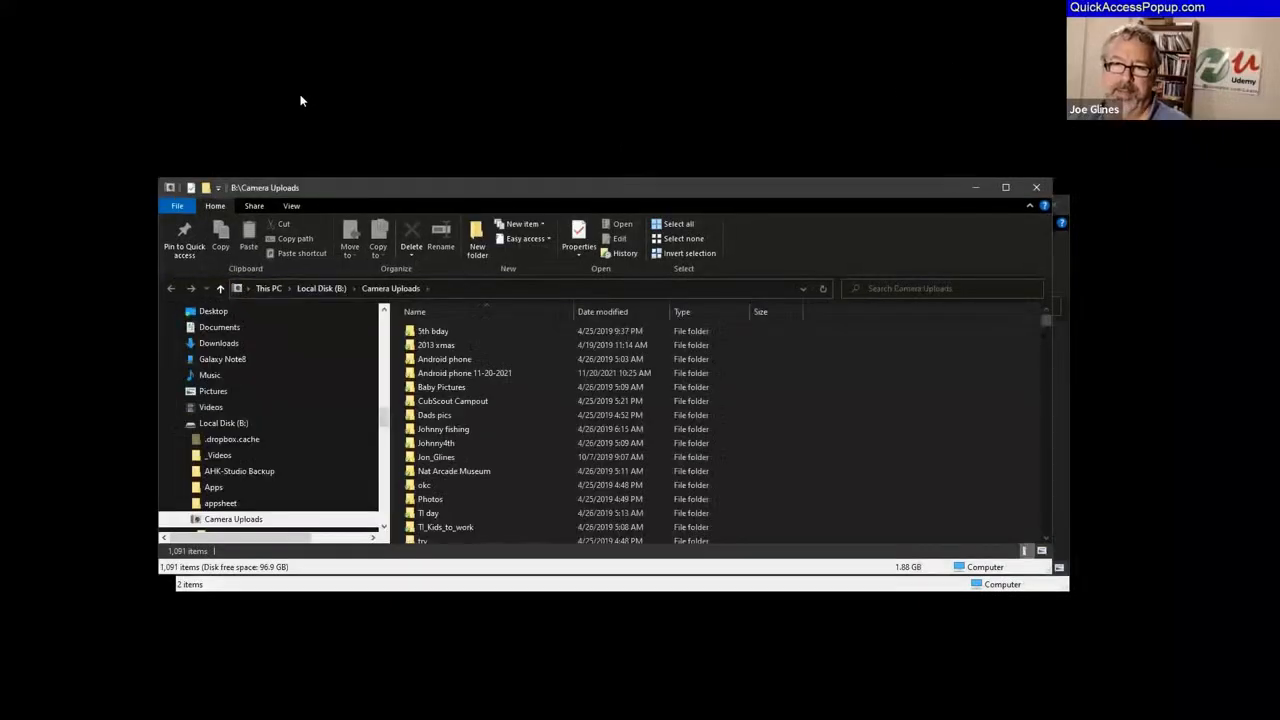
mouse_move(708, 103)
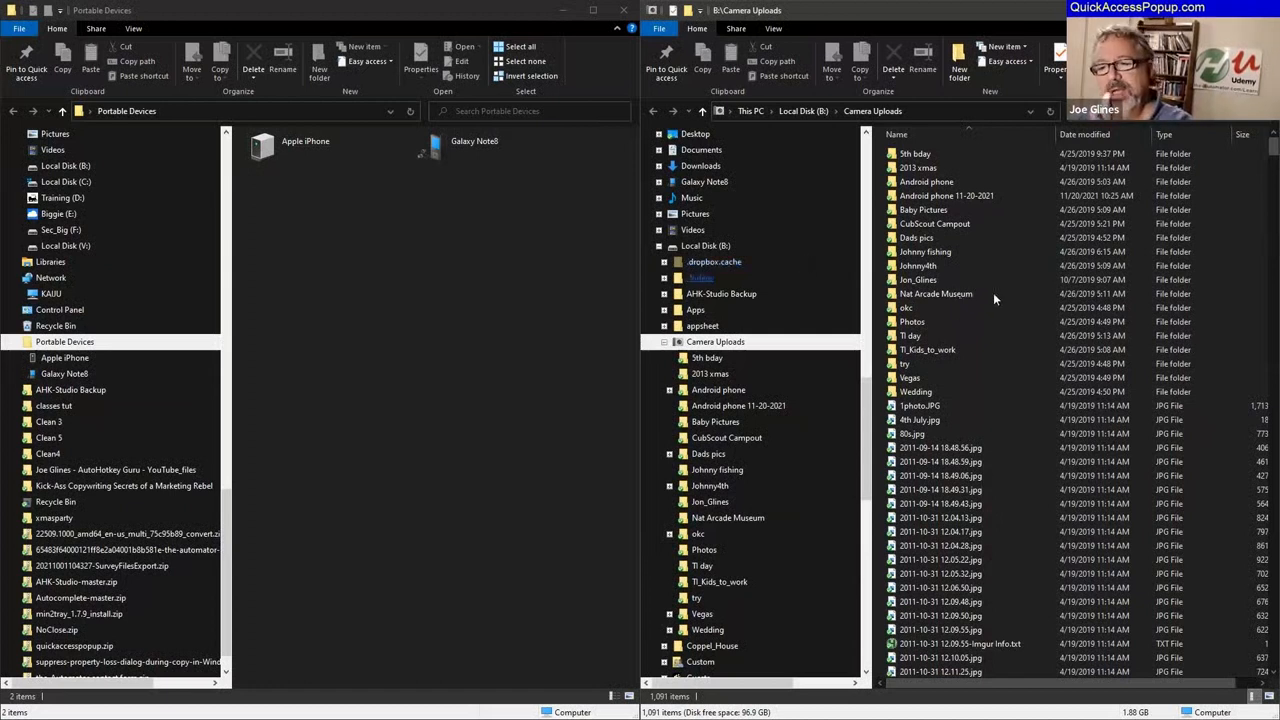
mouse_move(994, 298)
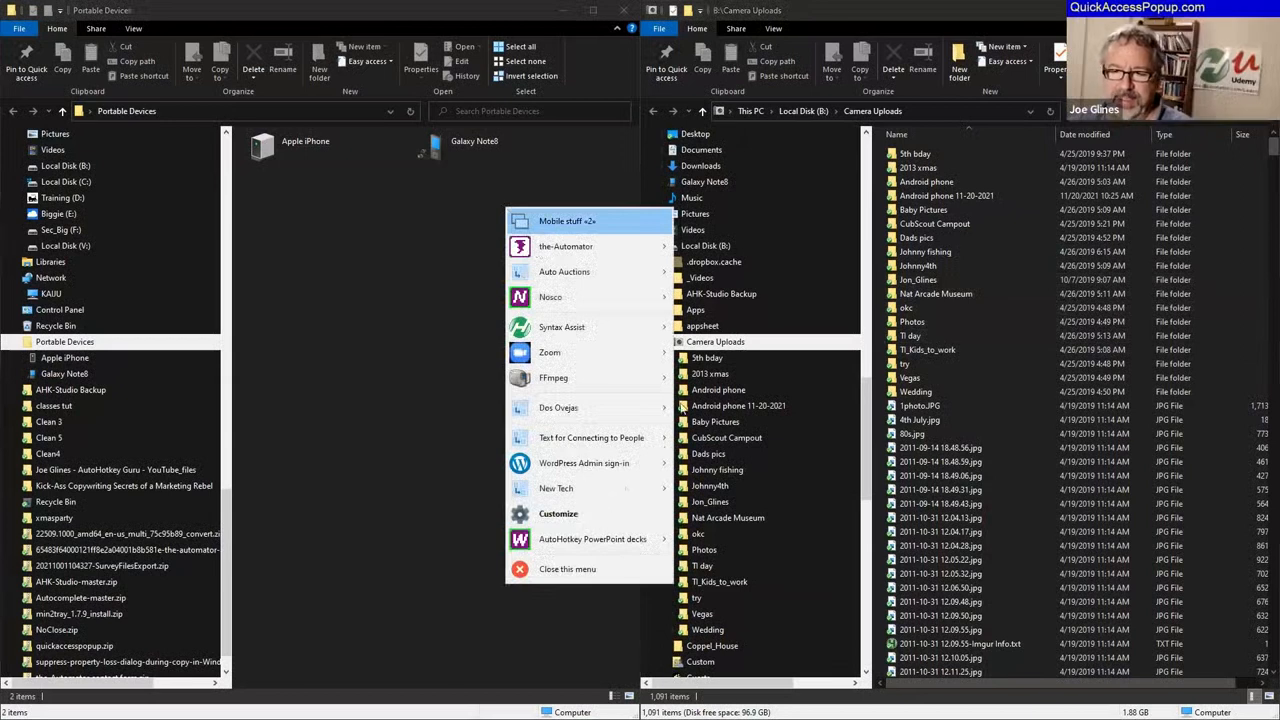
From Customize, begin adding a Special Folder favorite and continue to its settings form.
click(558, 513)
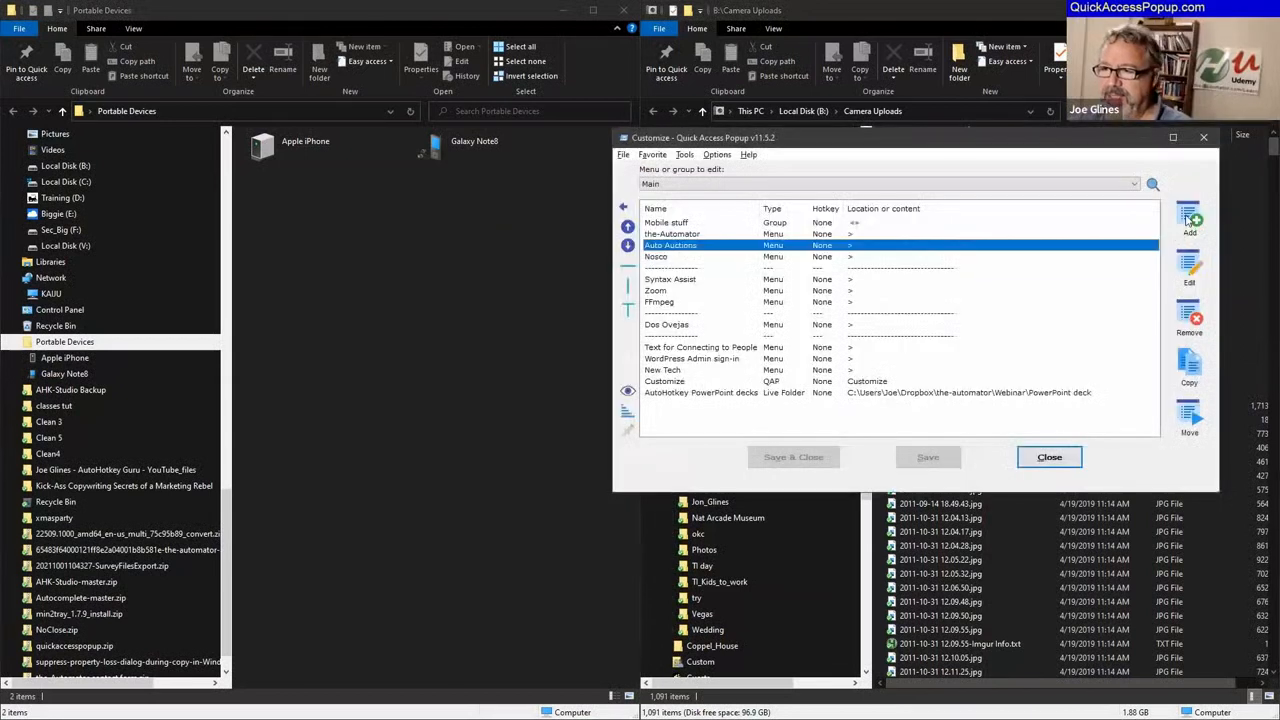
click(1189, 216)
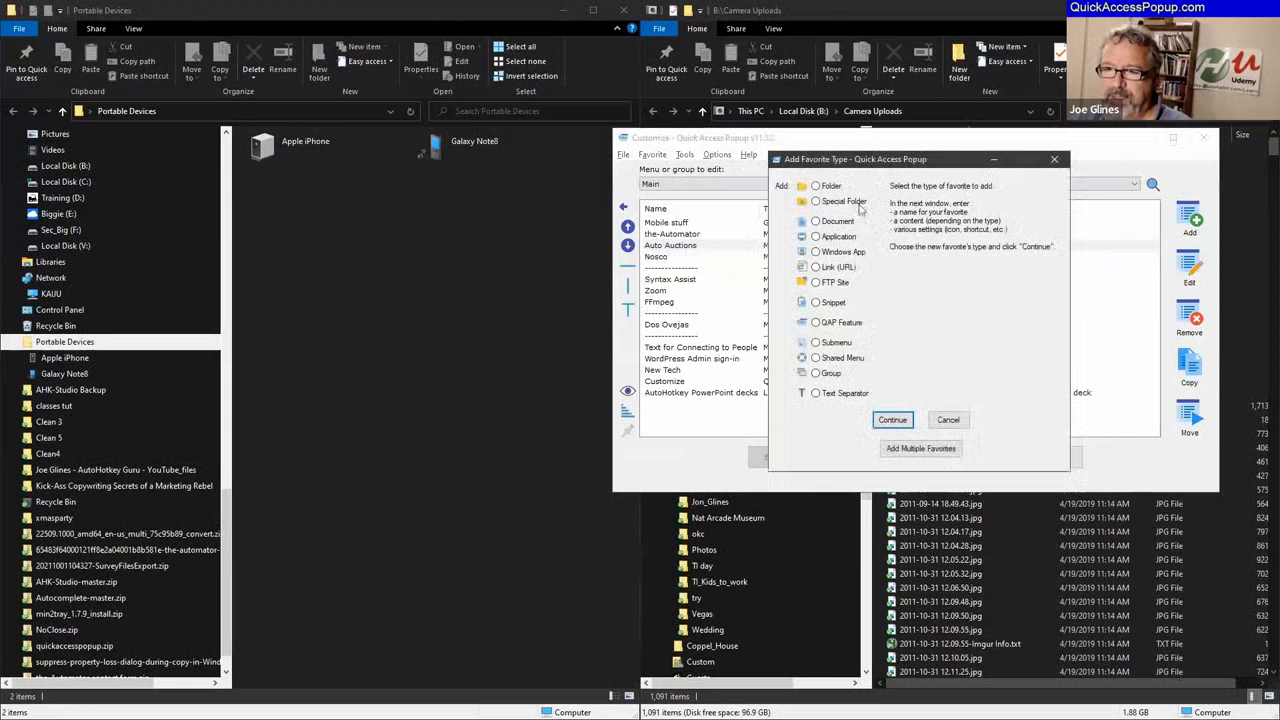
click(805, 201)
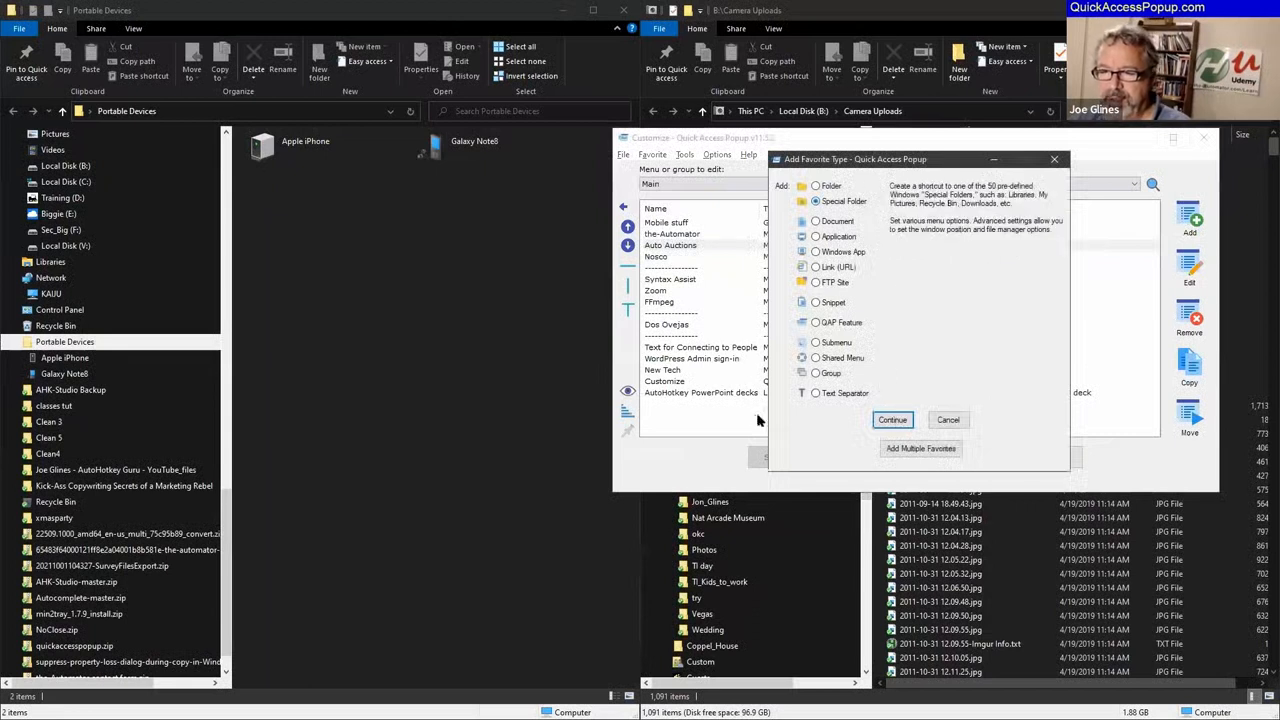
click(893, 419)
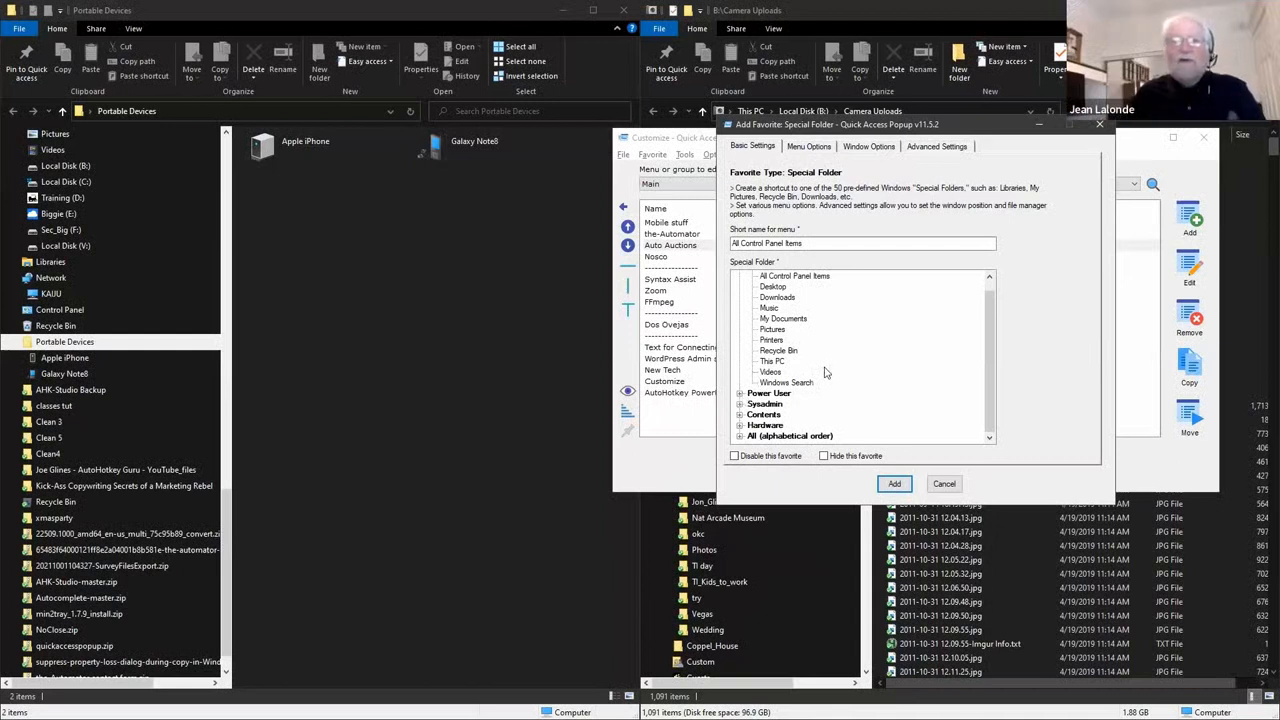
mouse_move(787, 382)
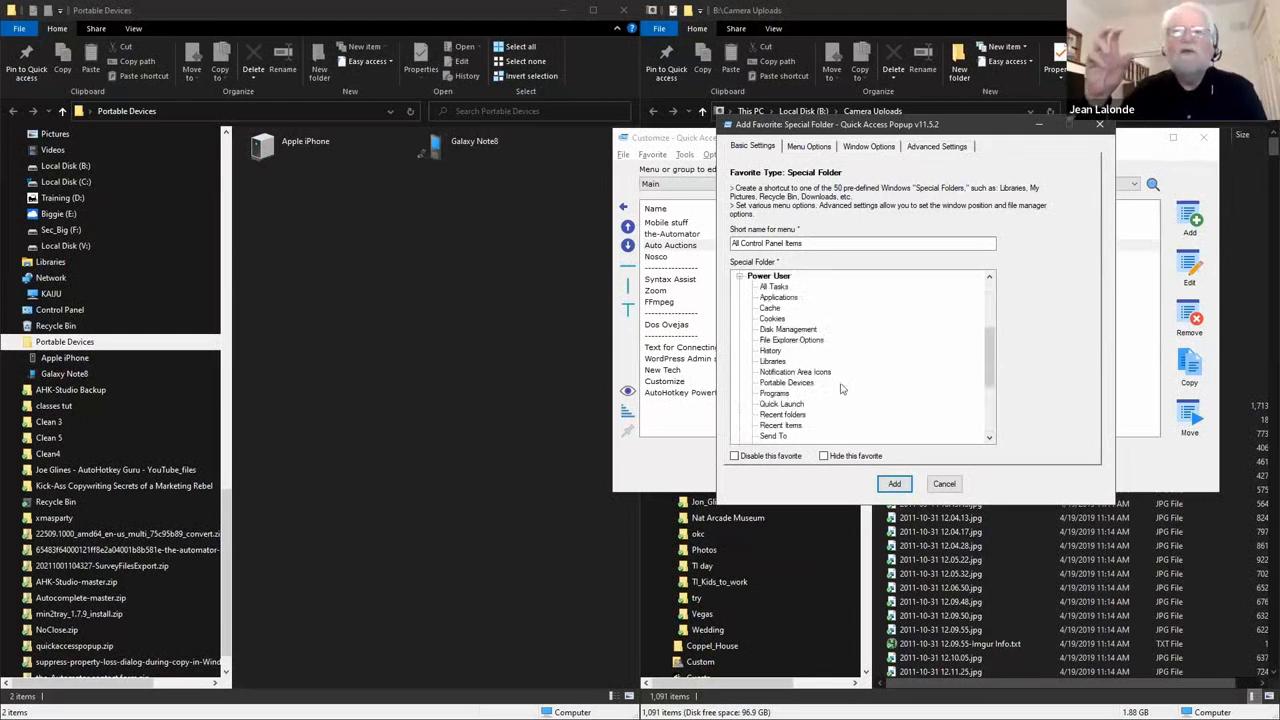
mouse_move(845, 381)
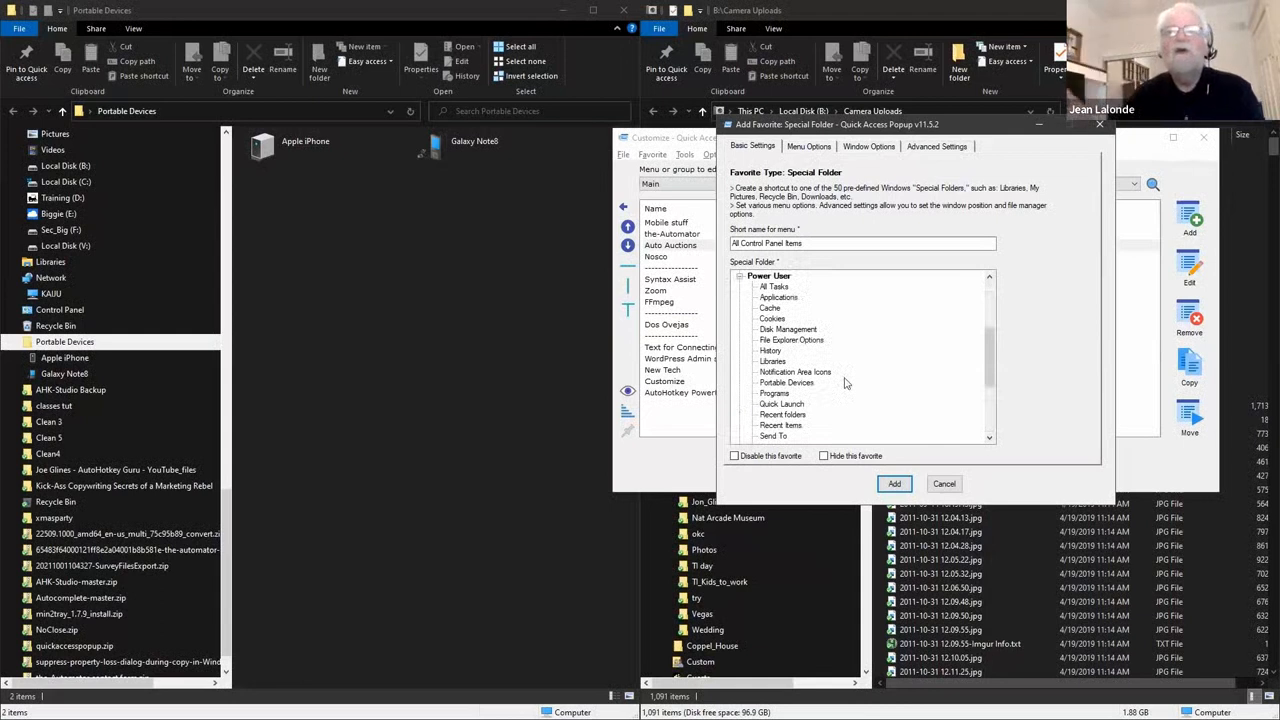
scroll(down, 3)
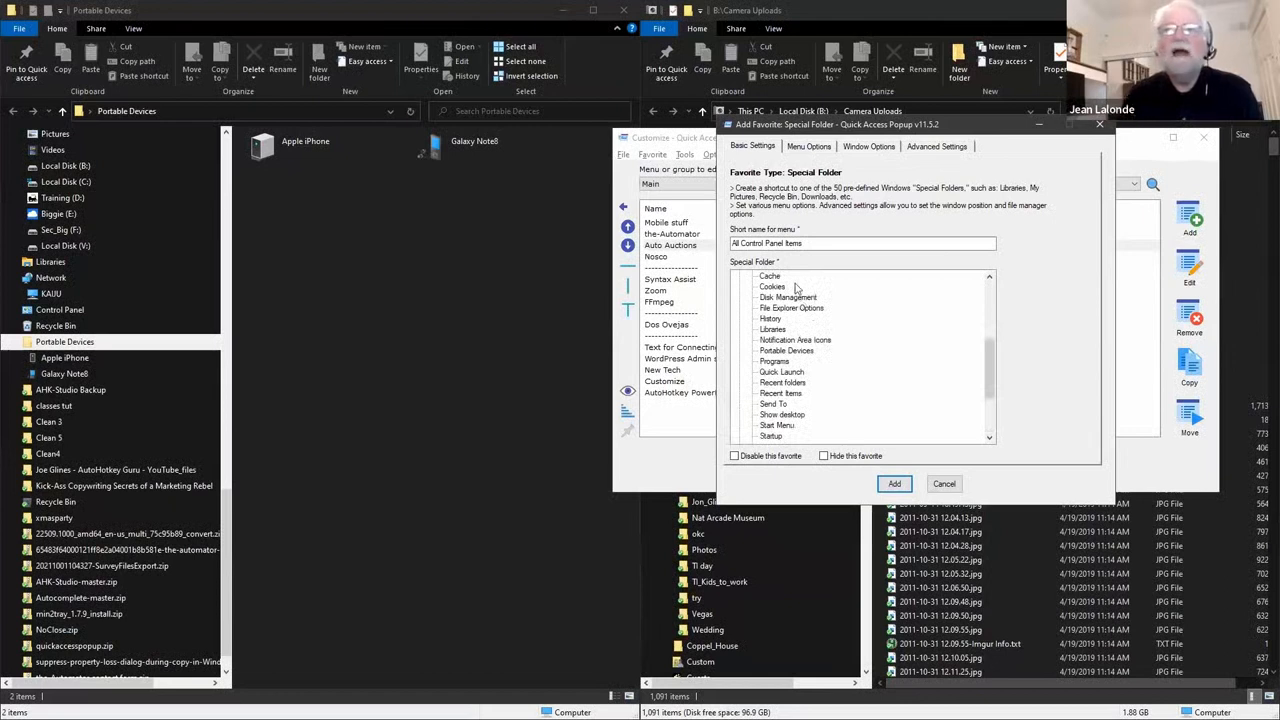
mouse_move(780, 288)
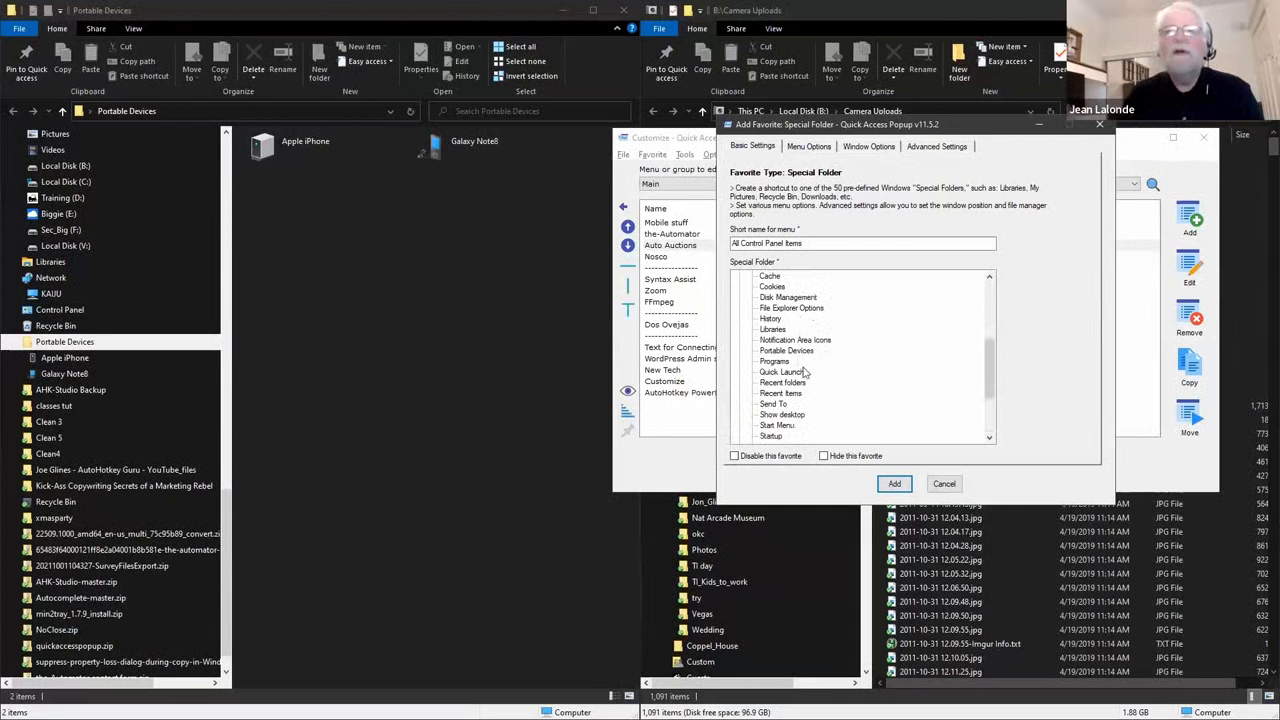
scroll(down, 3)
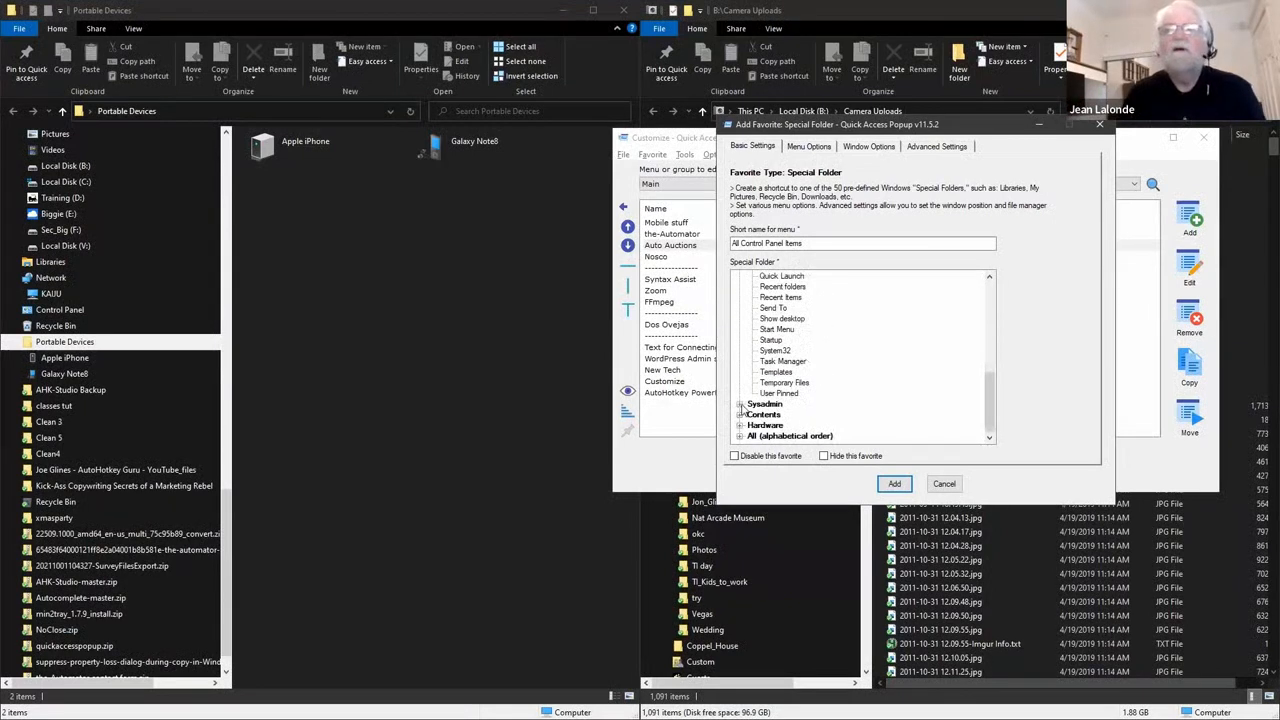
Expand the Sysadmin special-folder category and scroll through its folders.
click(740, 403)
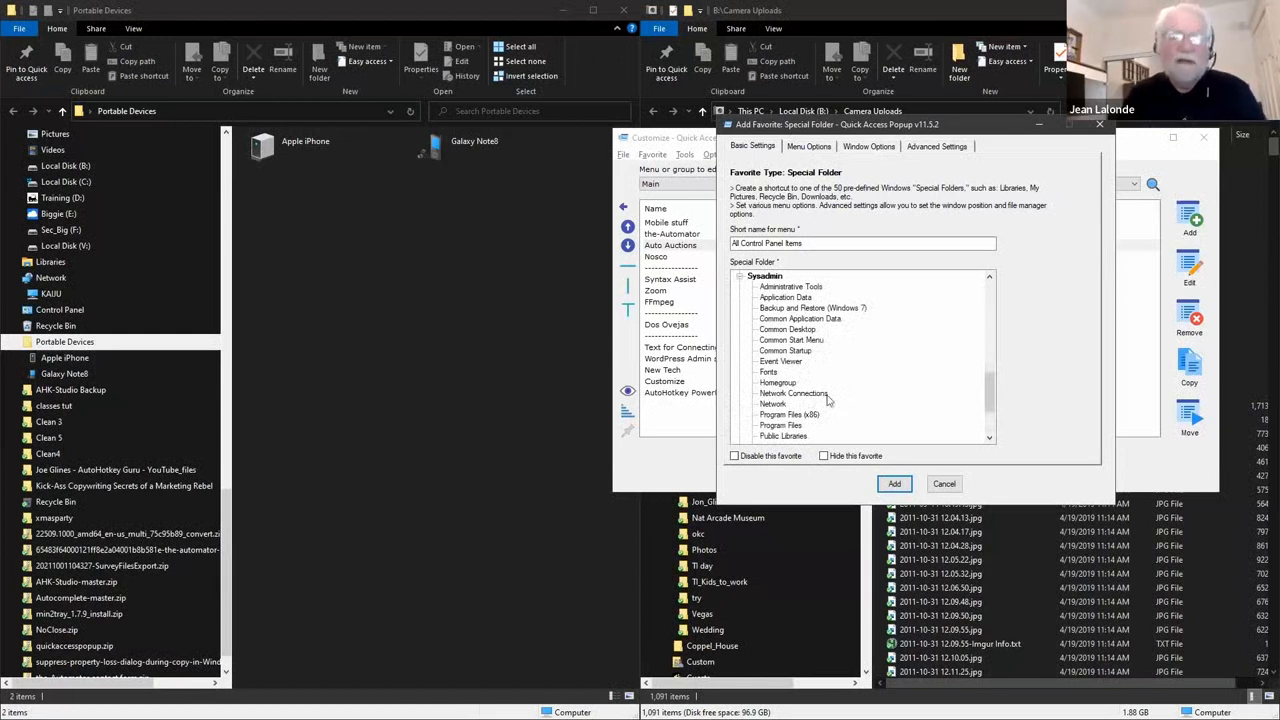
scroll(down, 3)
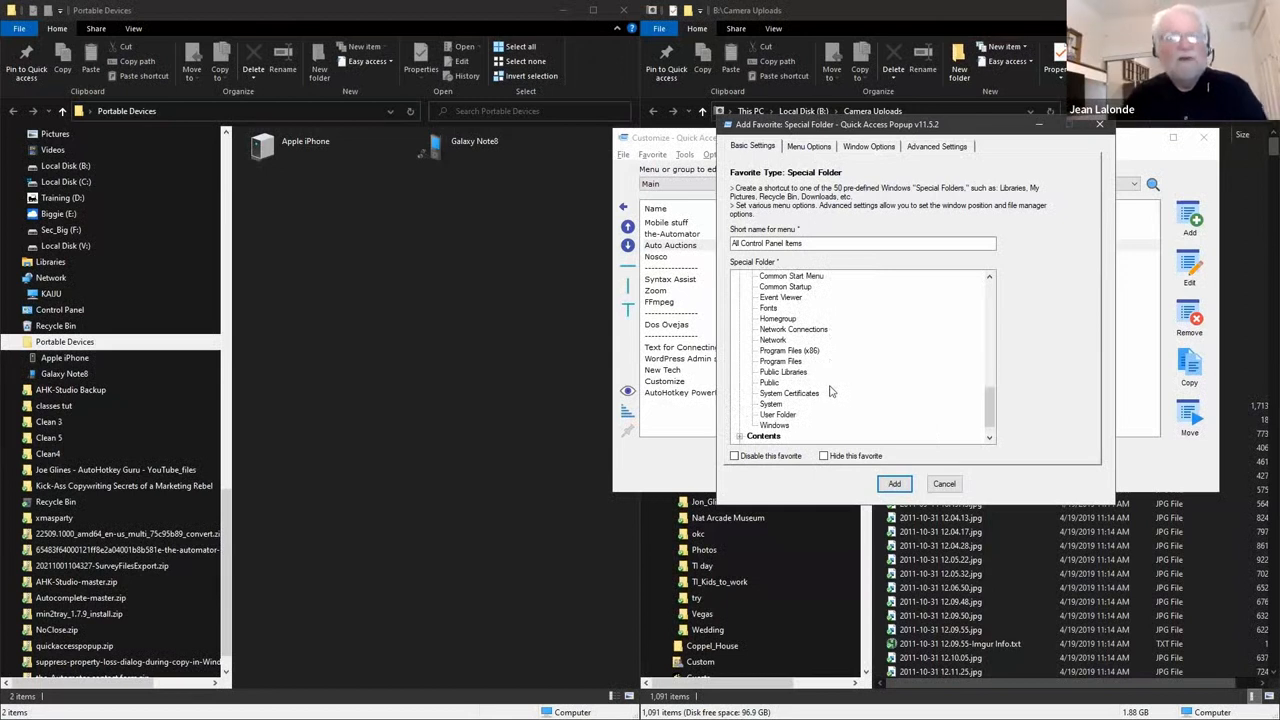
scroll(down, 3)
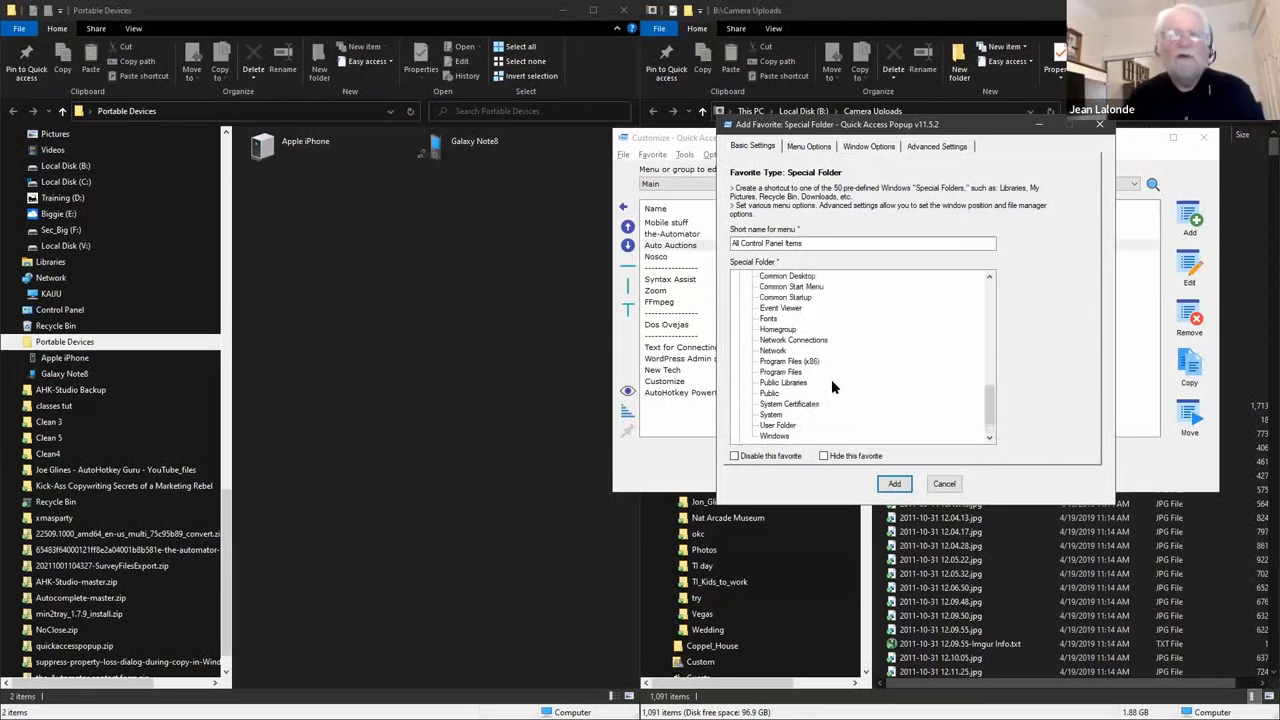
mouse_move(805, 287)
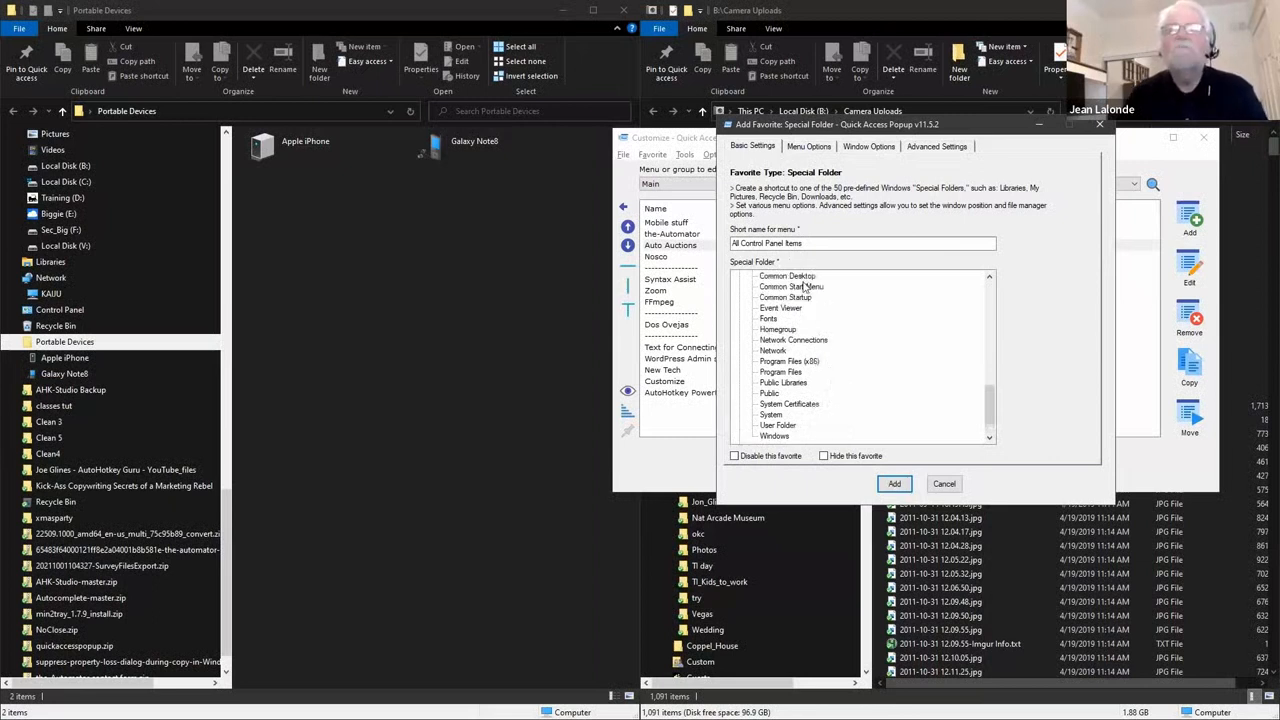
mouse_move(809, 323)
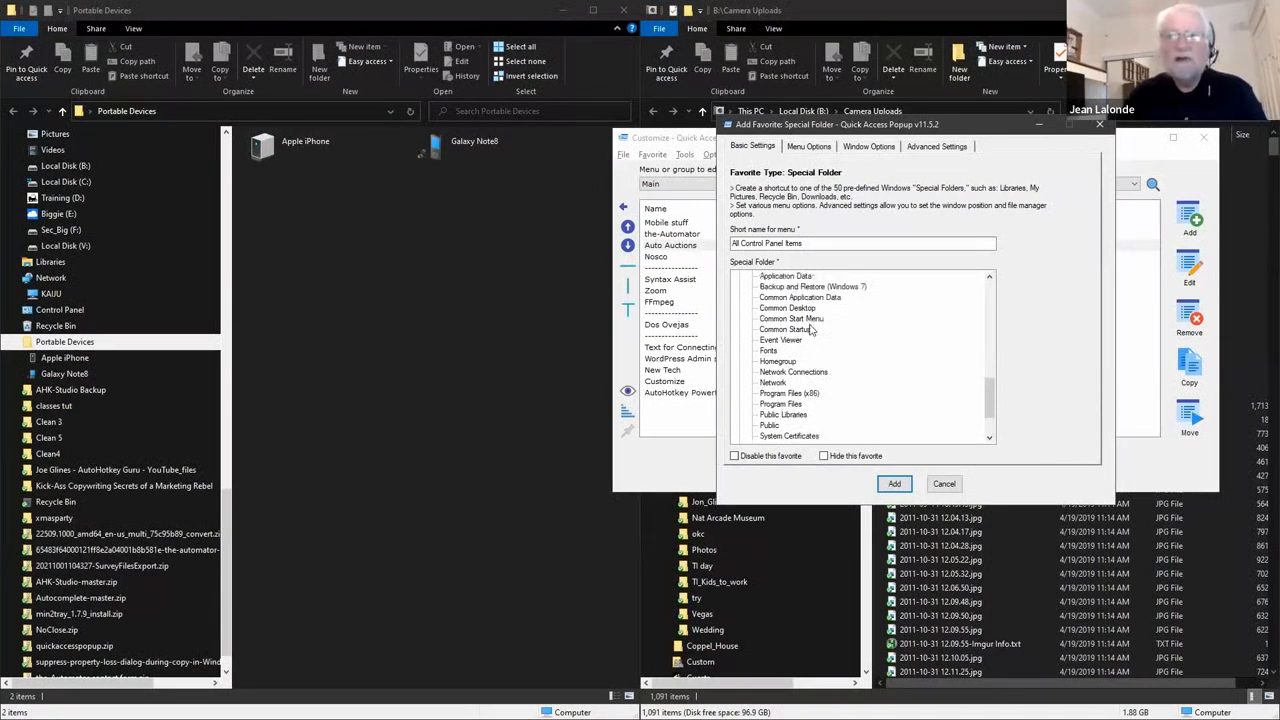
scroll(down, 3)
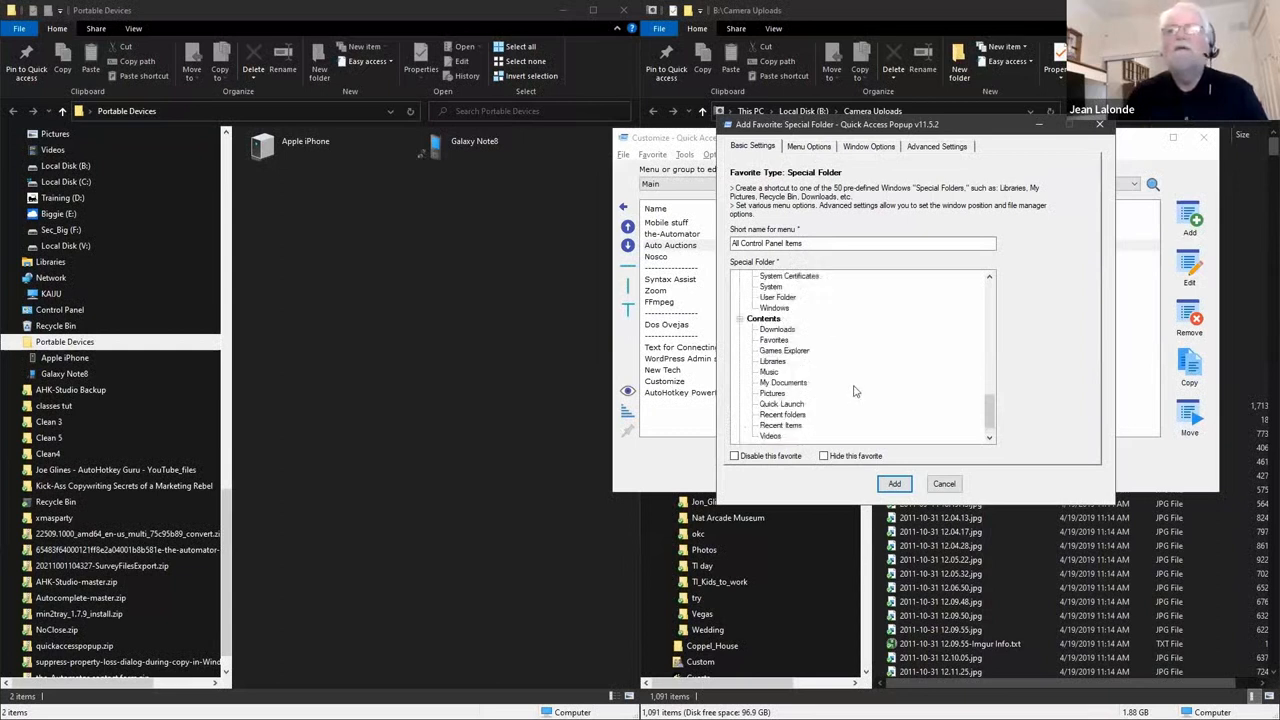
scroll(down, 3)
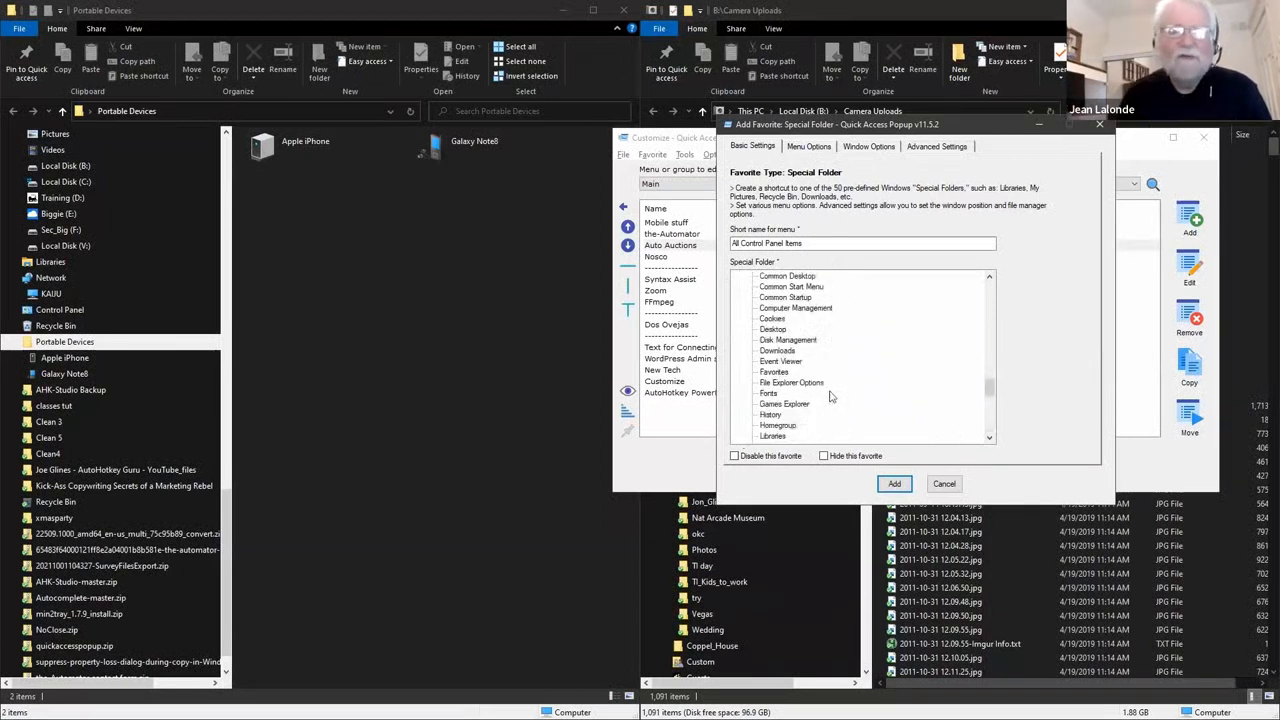
scroll(down, 3)
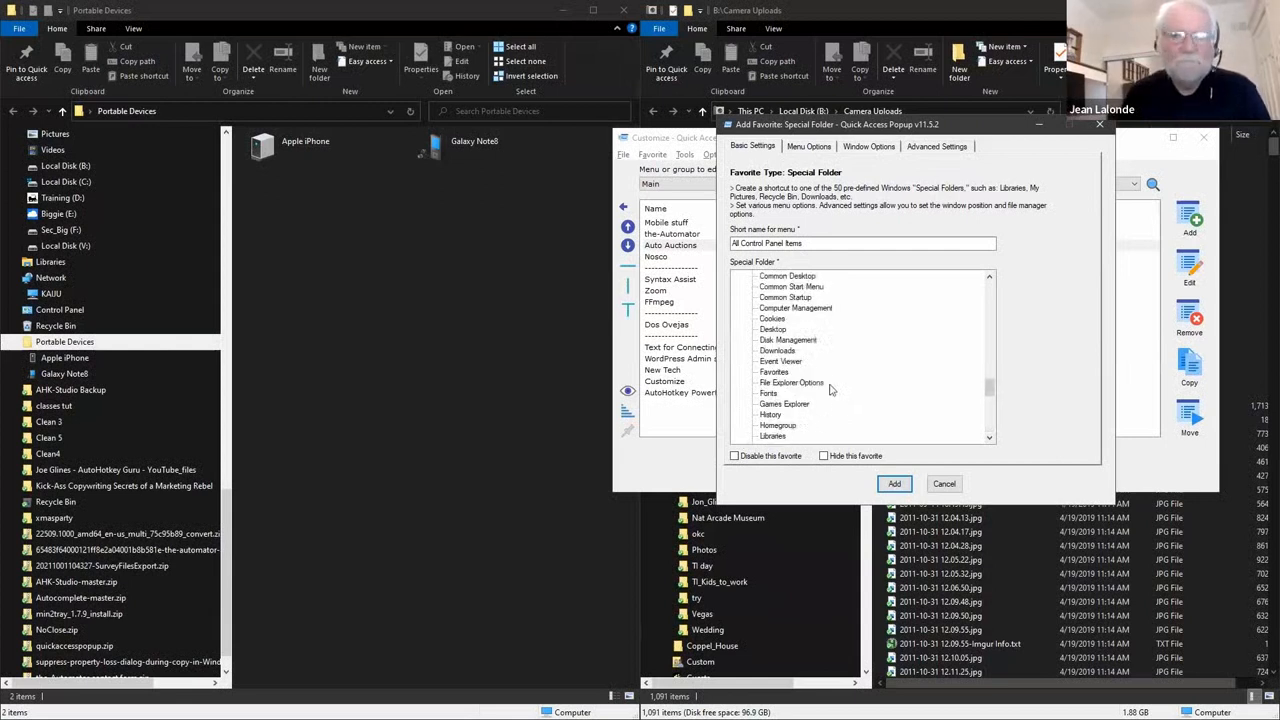
scroll(down, 3)
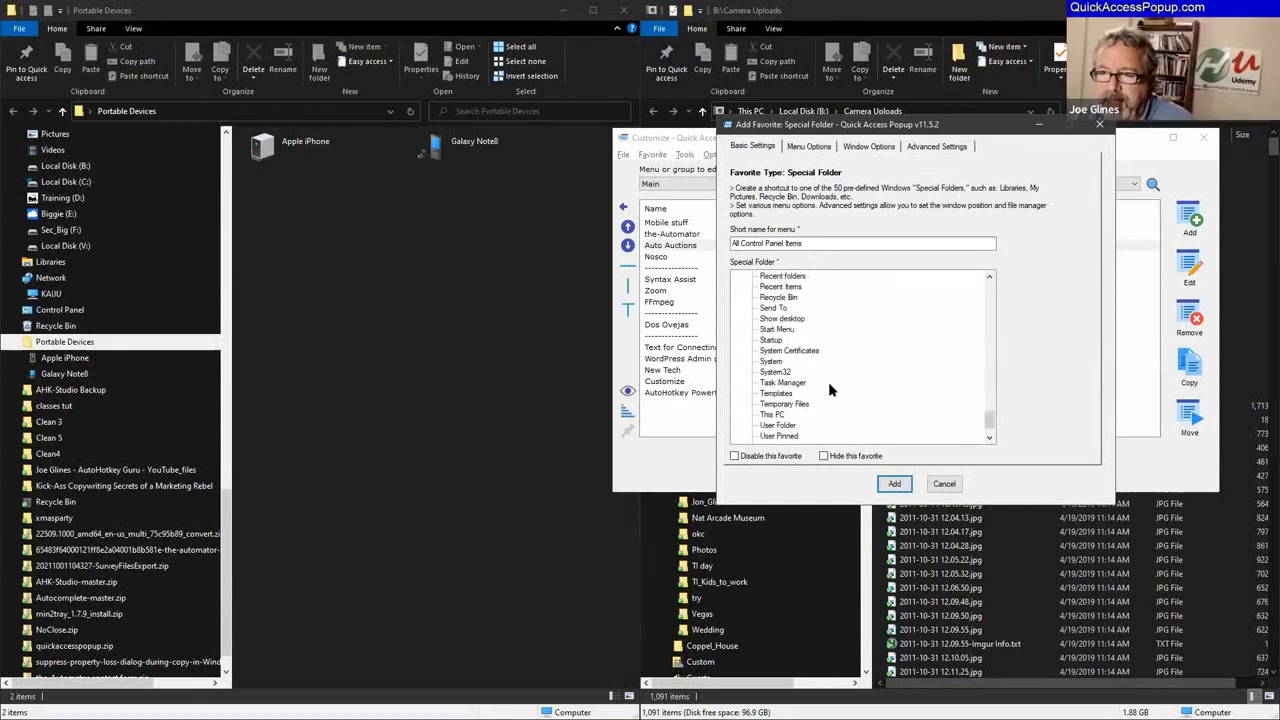